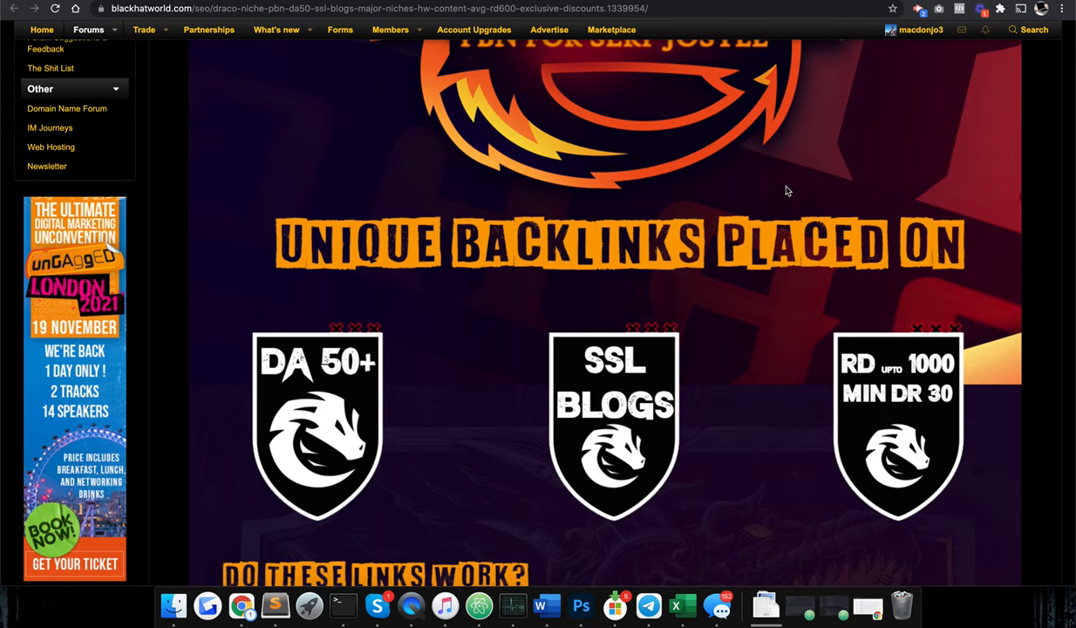
Step: Scroll the Draco Niche PBN thread past its feature sections down to the 'Want to know the pricing?' packs
scroll(up, 3)
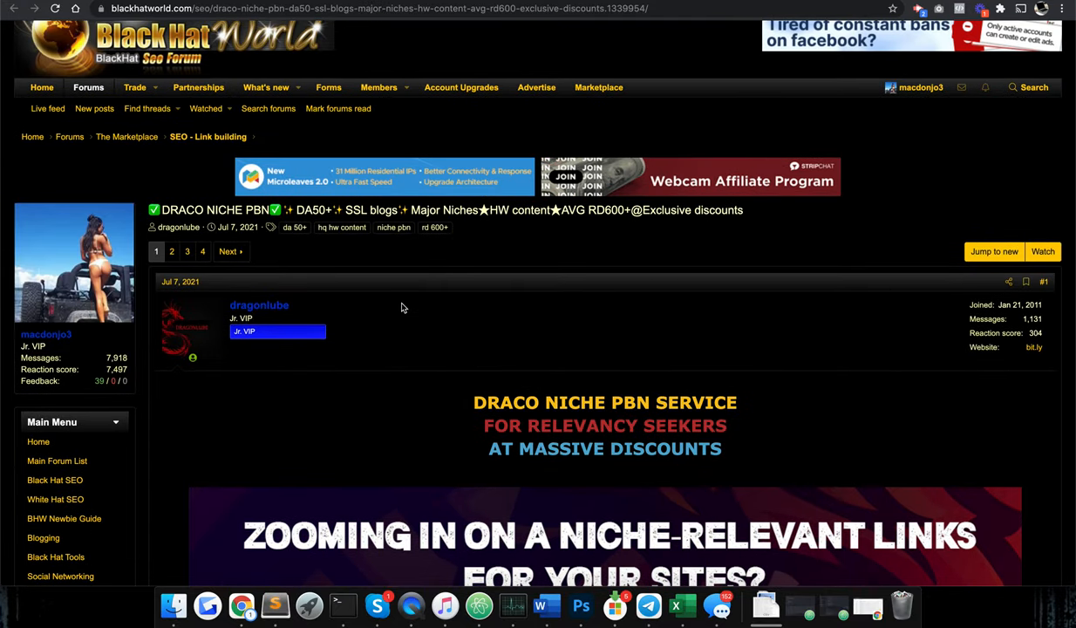
scroll(down, 3)
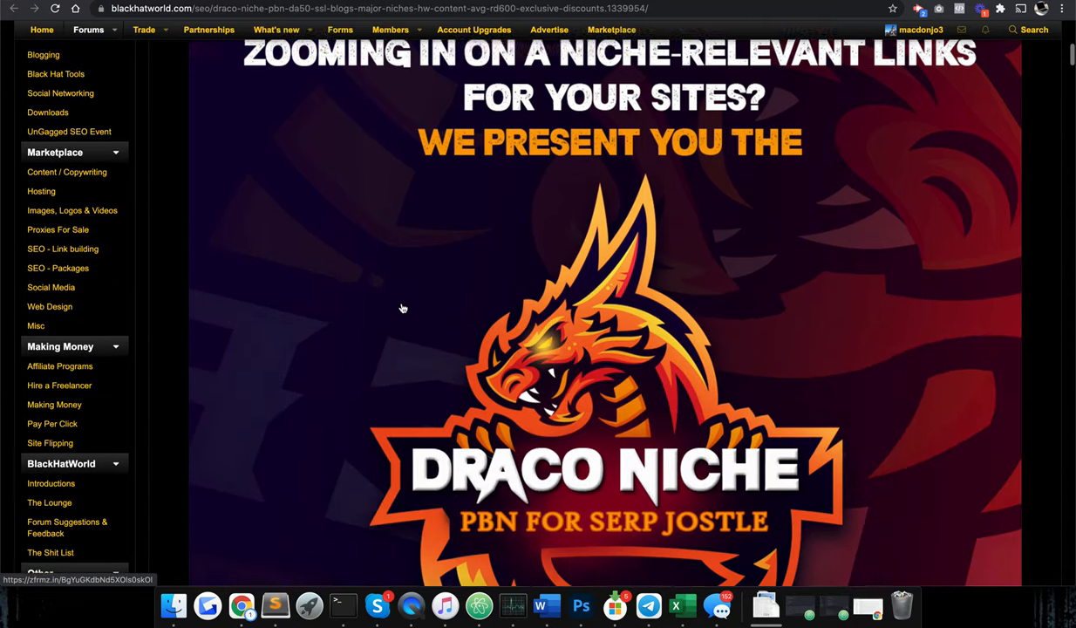
scroll(down, 3)
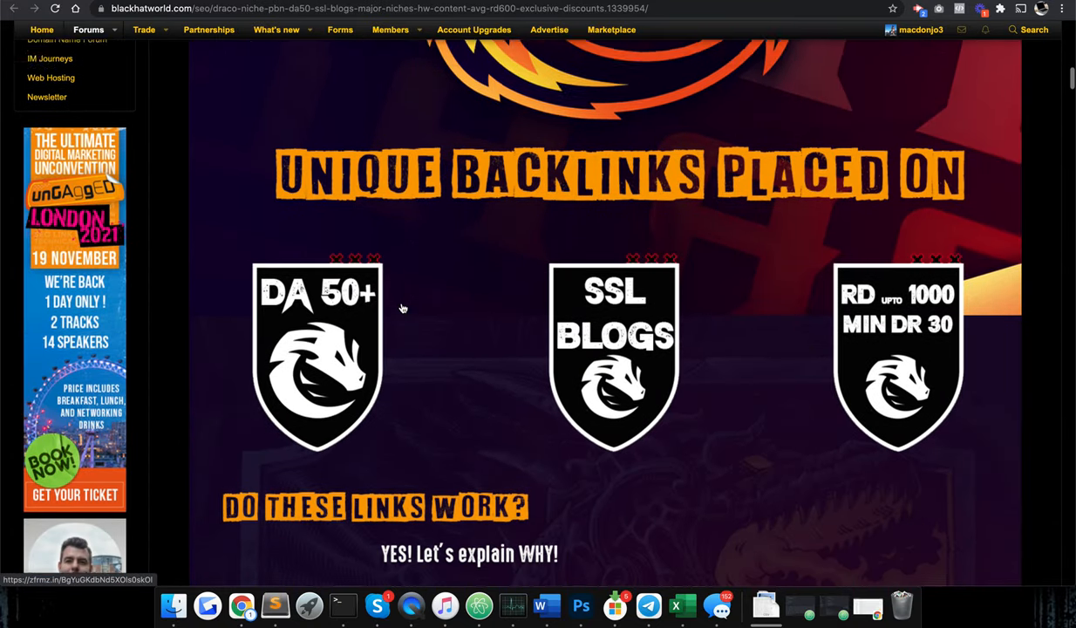
scroll(down, 3)
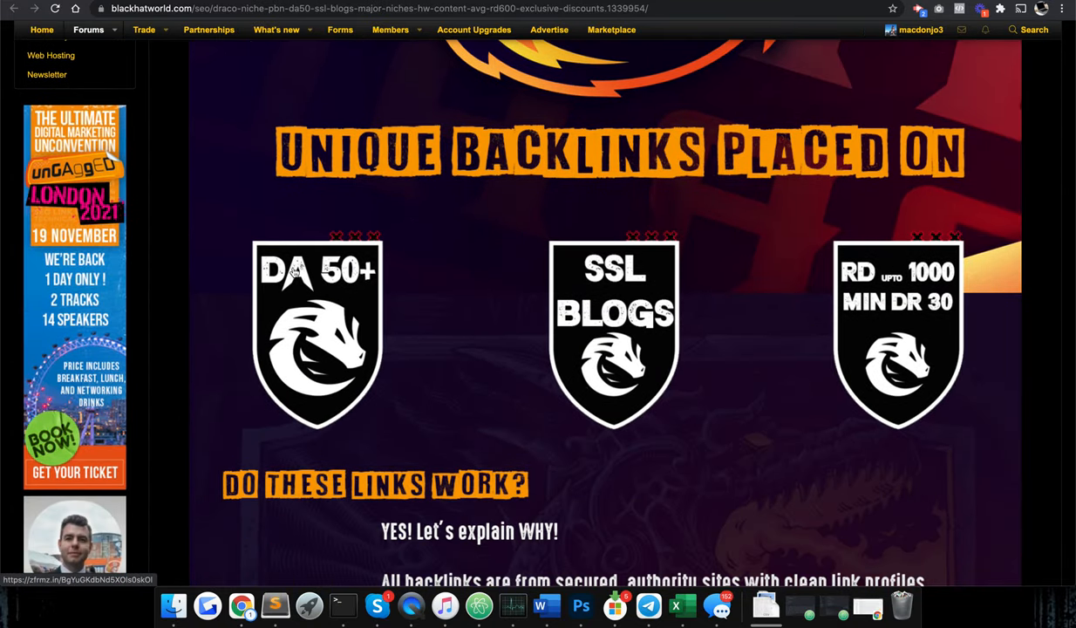
mouse_move(542, 279)
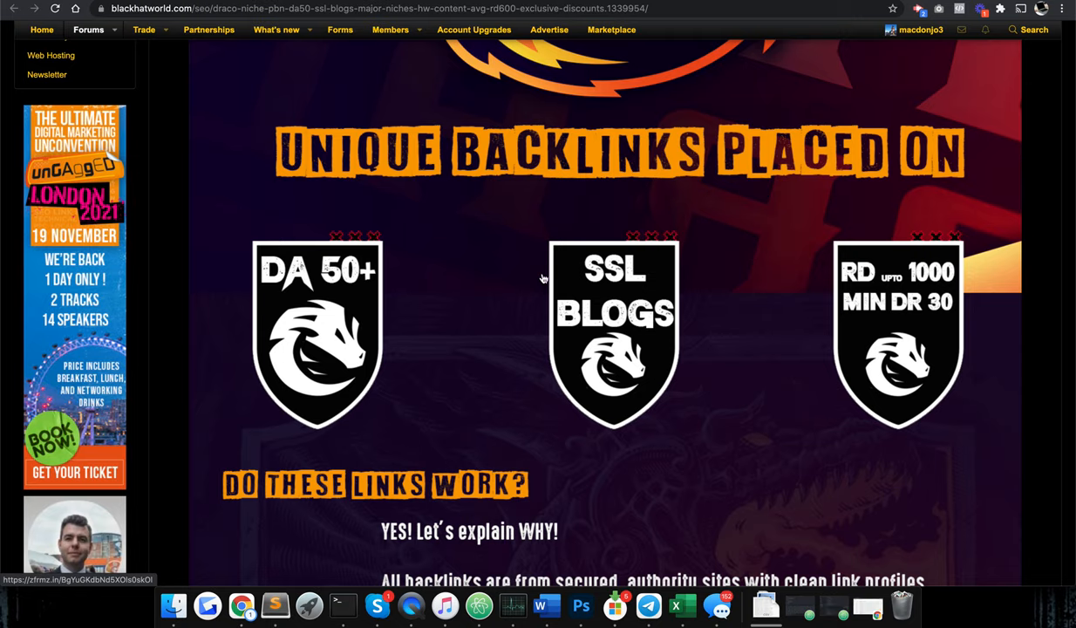
mouse_move(950, 310)
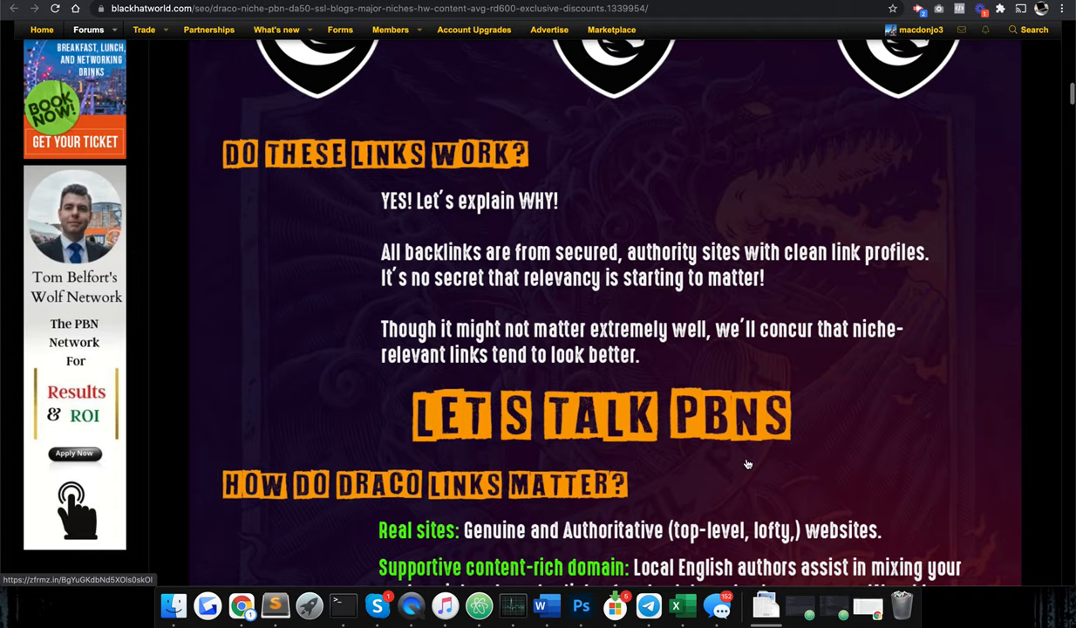
scroll(down, 3)
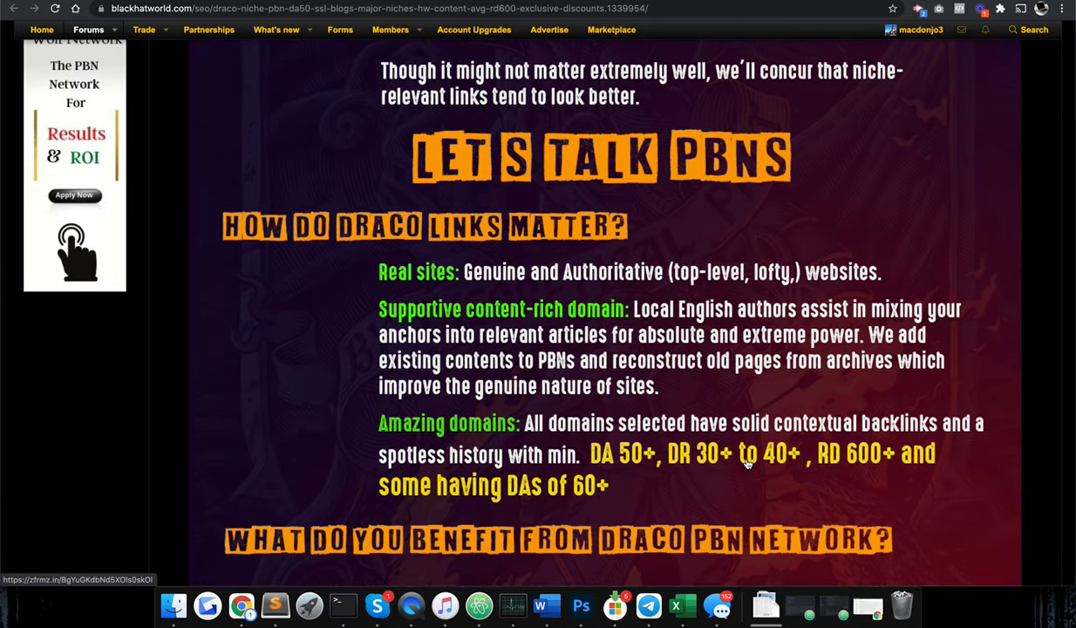
scroll(down, 3)
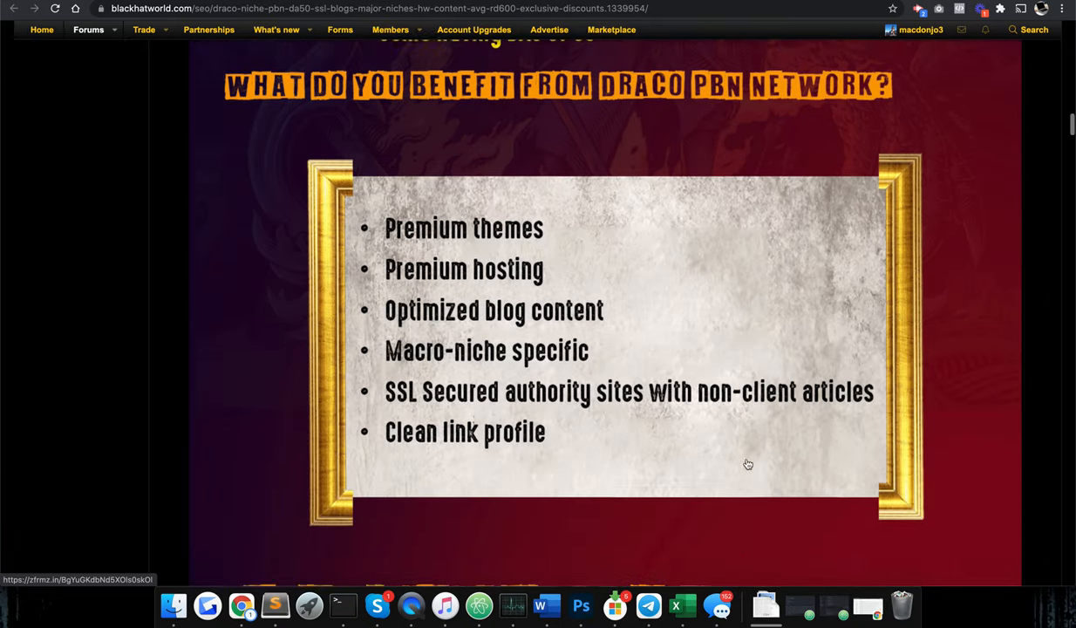
scroll(down, 3)
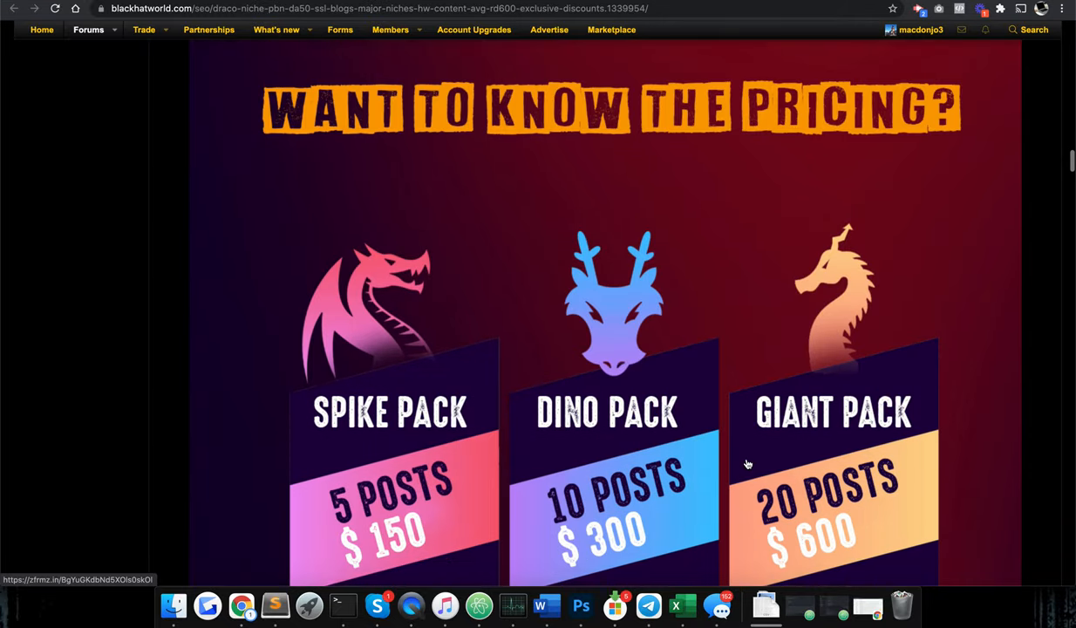
scroll(down, 3)
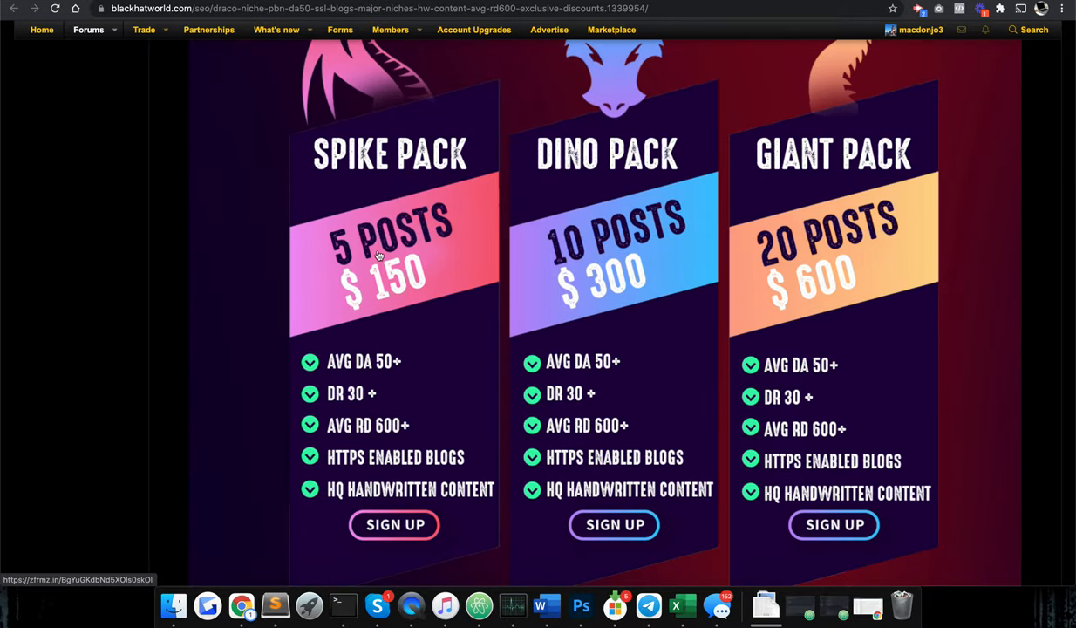
mouse_move(362, 262)
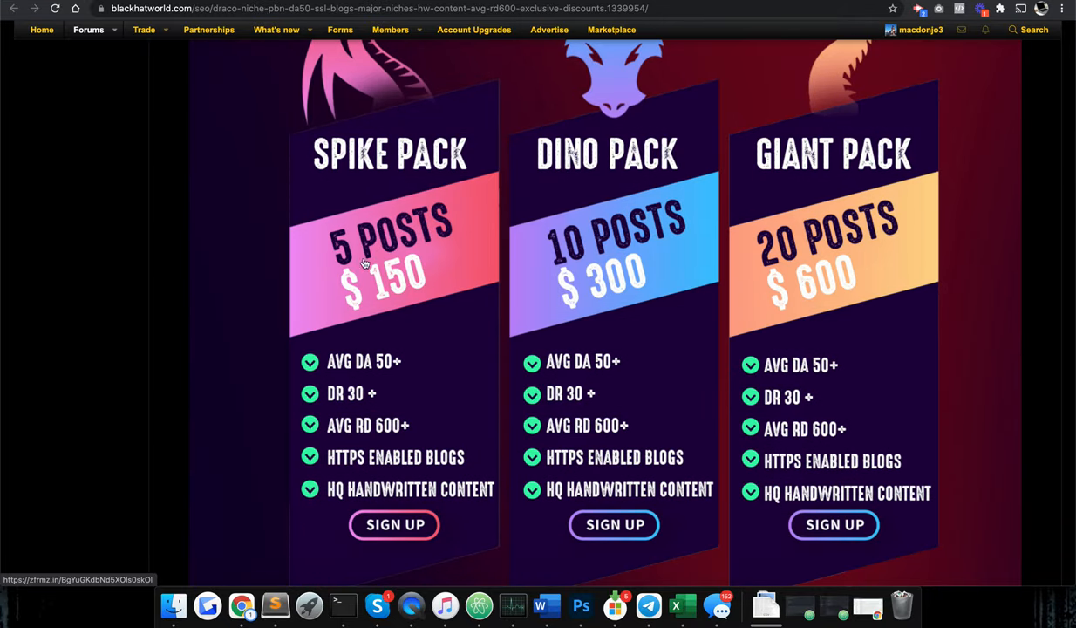
mouse_move(383, 268)
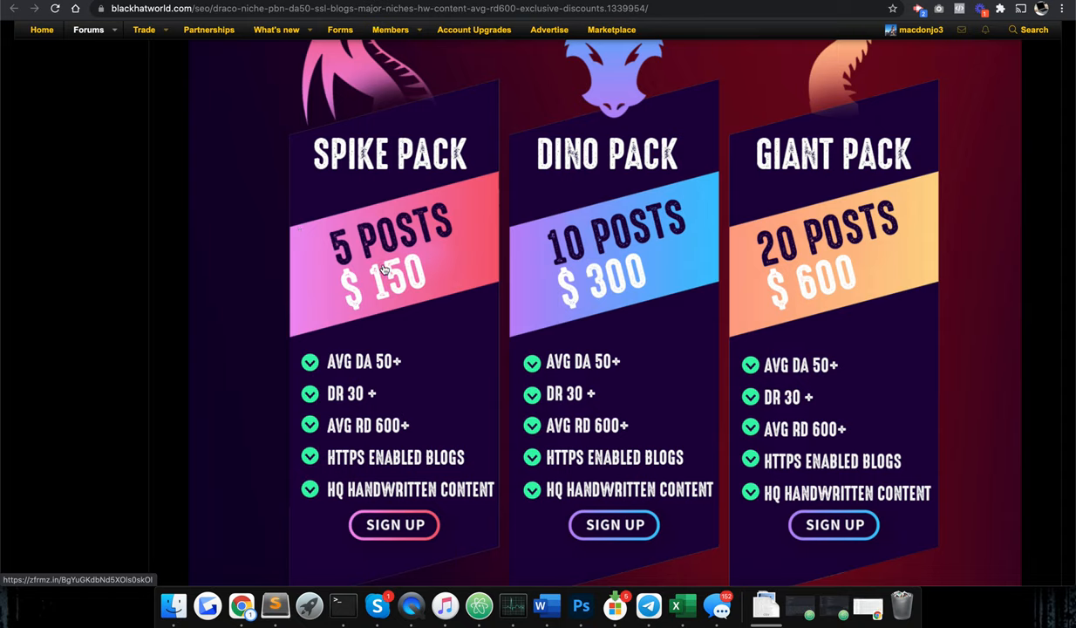
mouse_move(488, 342)
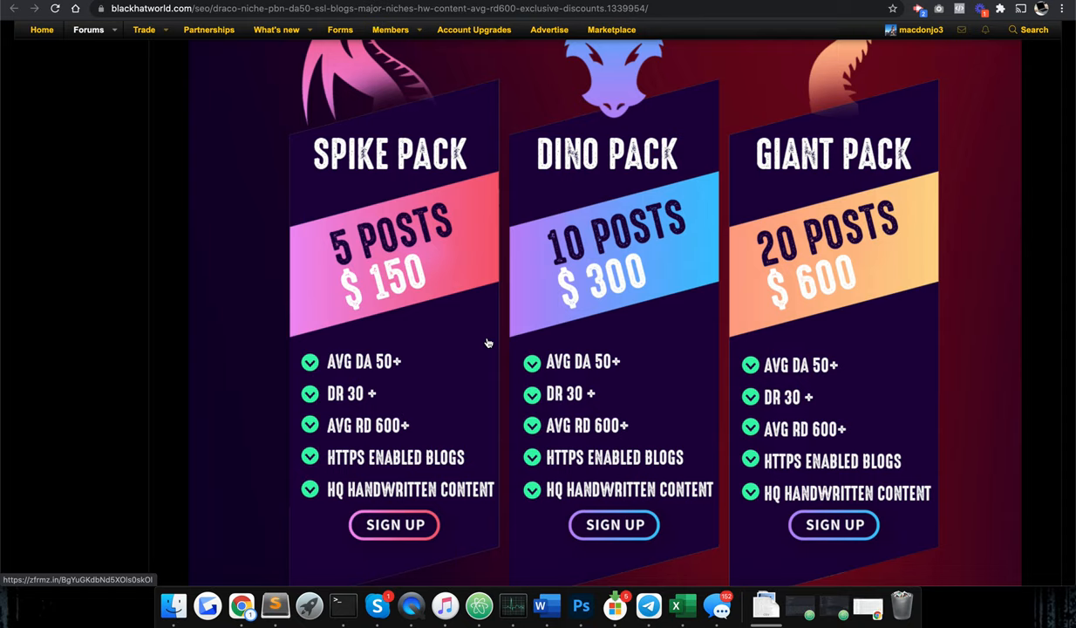
mouse_move(368, 406)
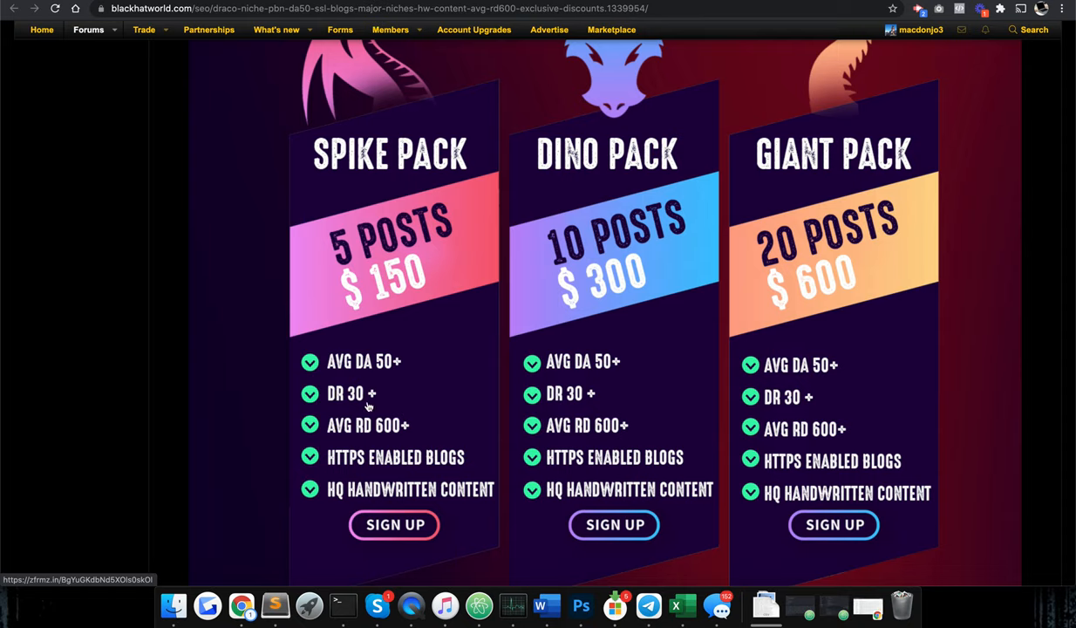
mouse_move(359, 434)
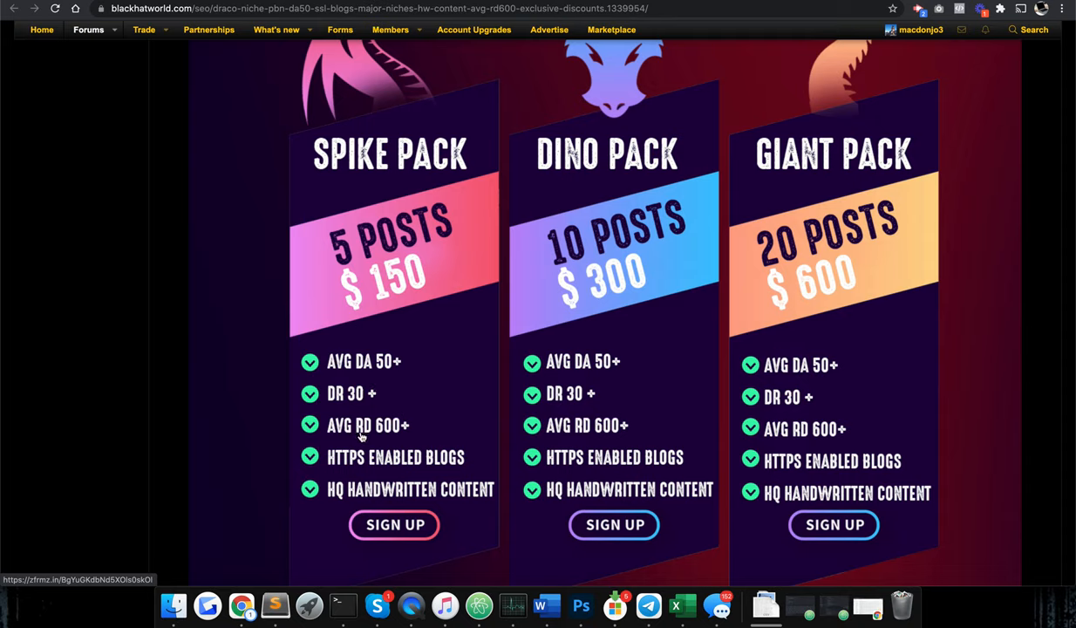
mouse_move(404, 436)
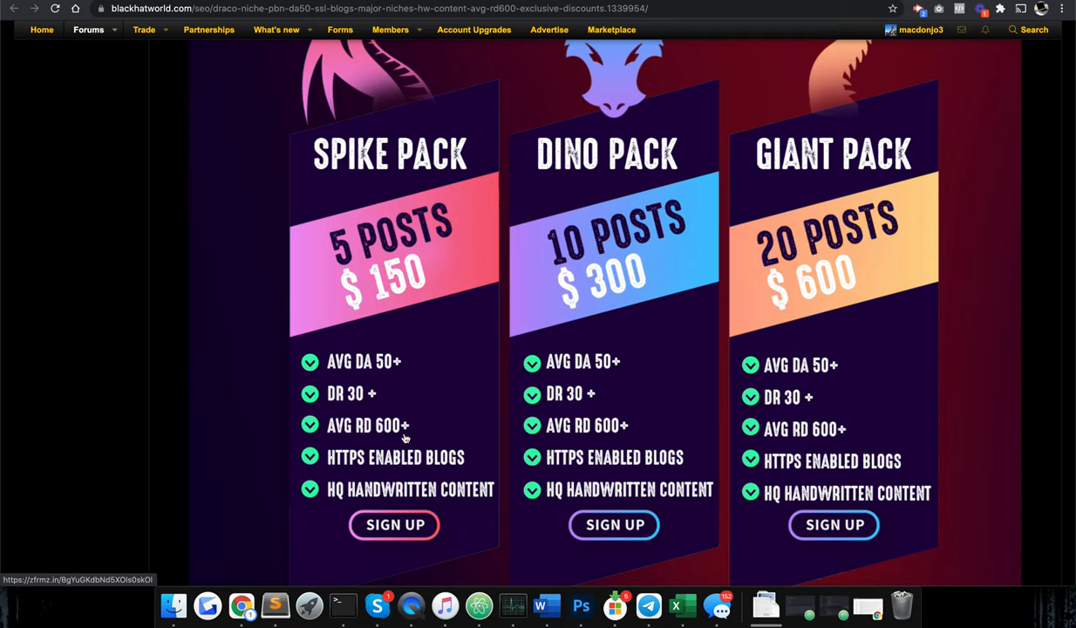
mouse_move(377, 373)
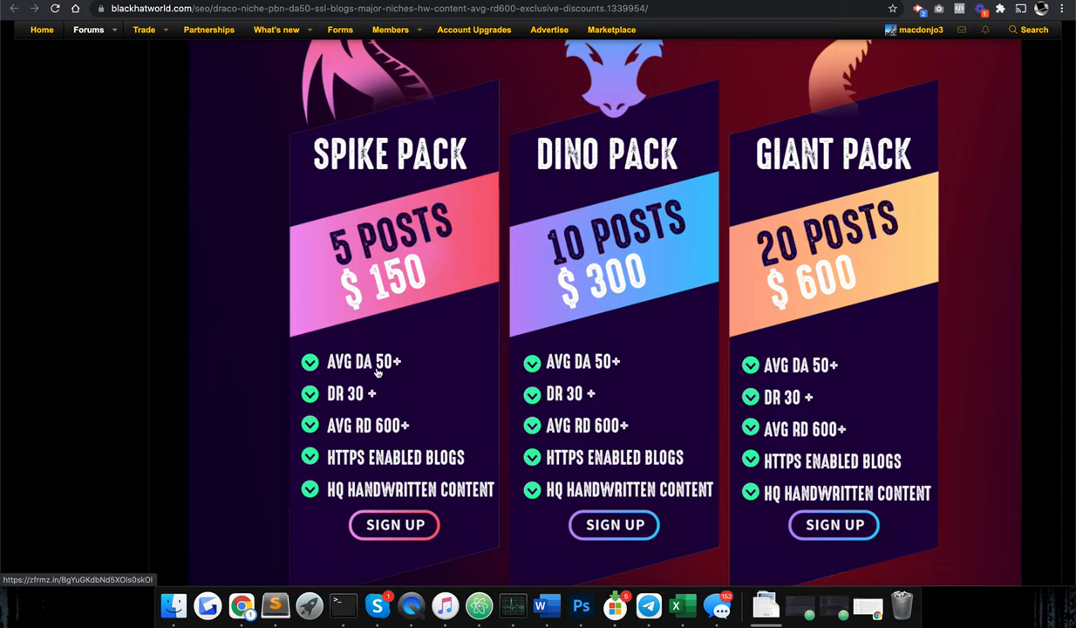
mouse_move(956, 76)
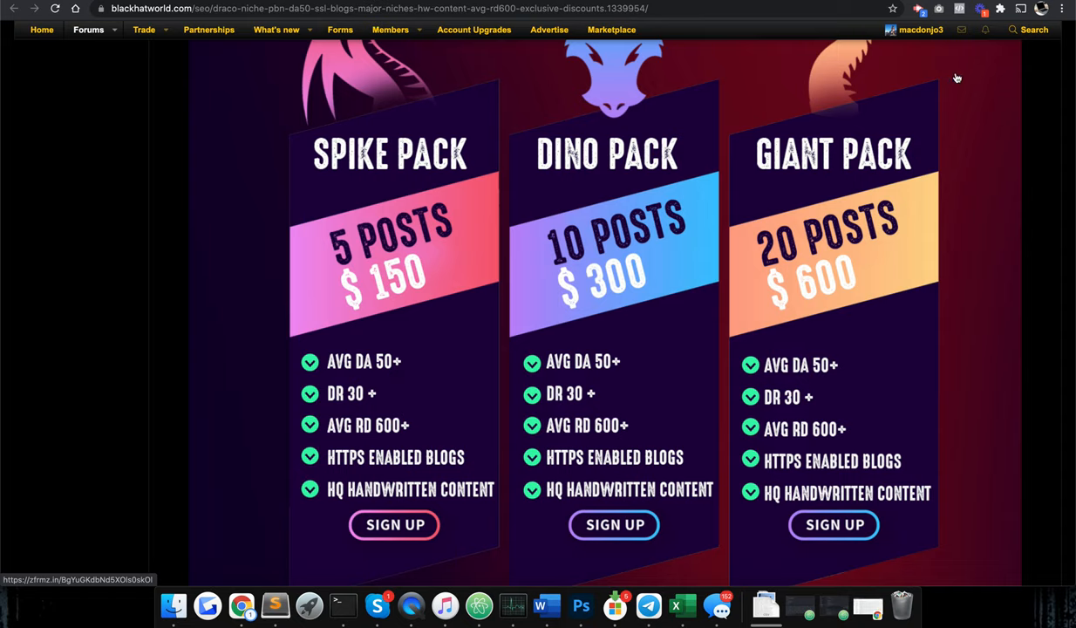
mouse_move(851, 219)
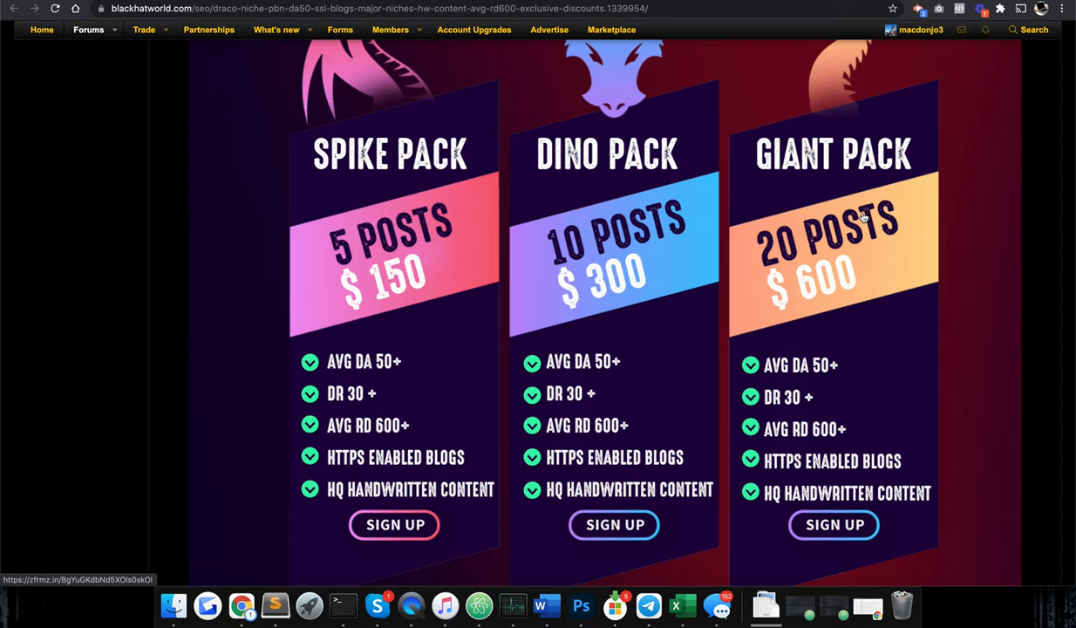
mouse_move(886, 209)
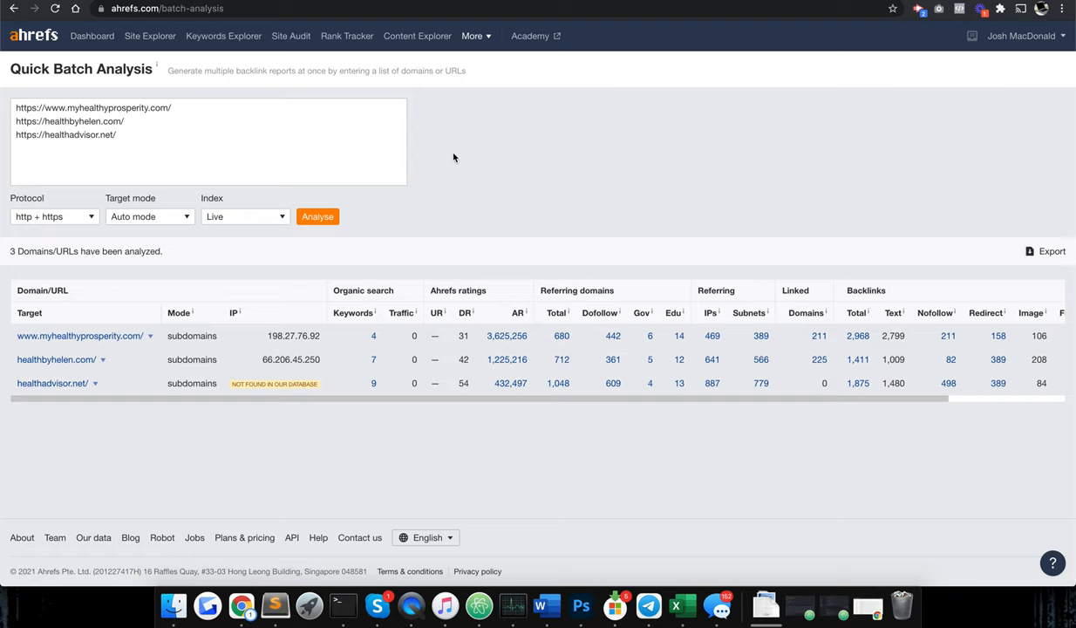
mouse_move(453, 171)
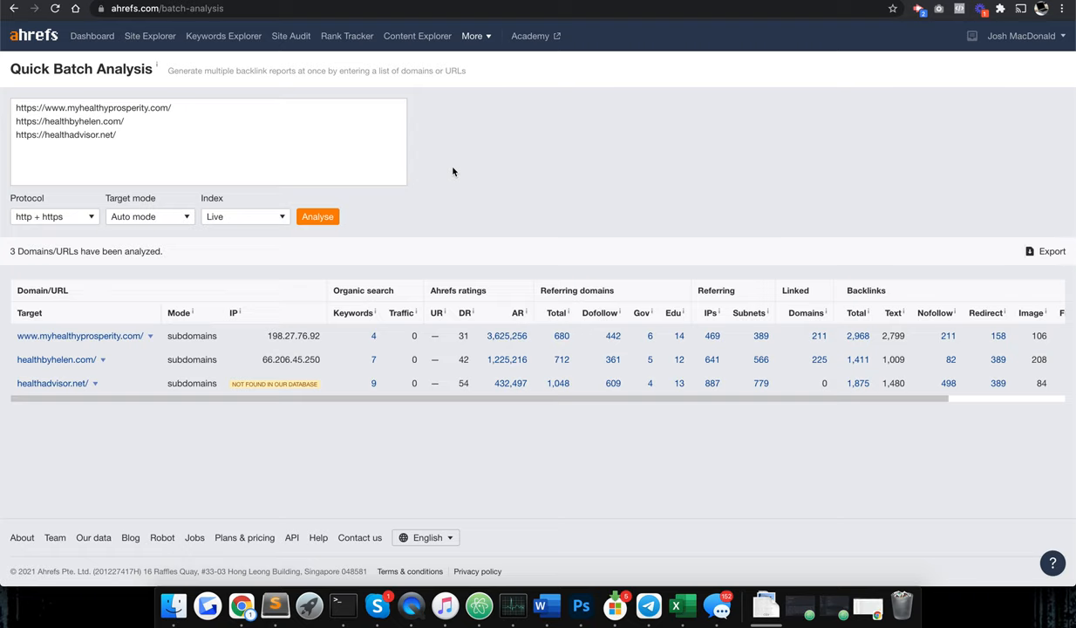
mouse_move(425, 220)
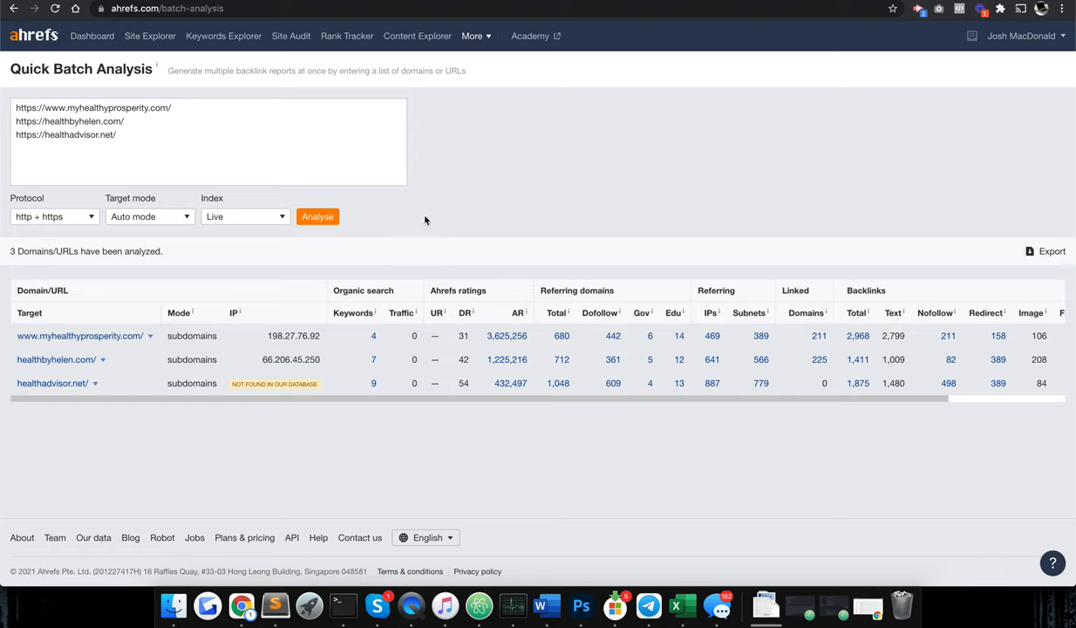
mouse_move(352, 312)
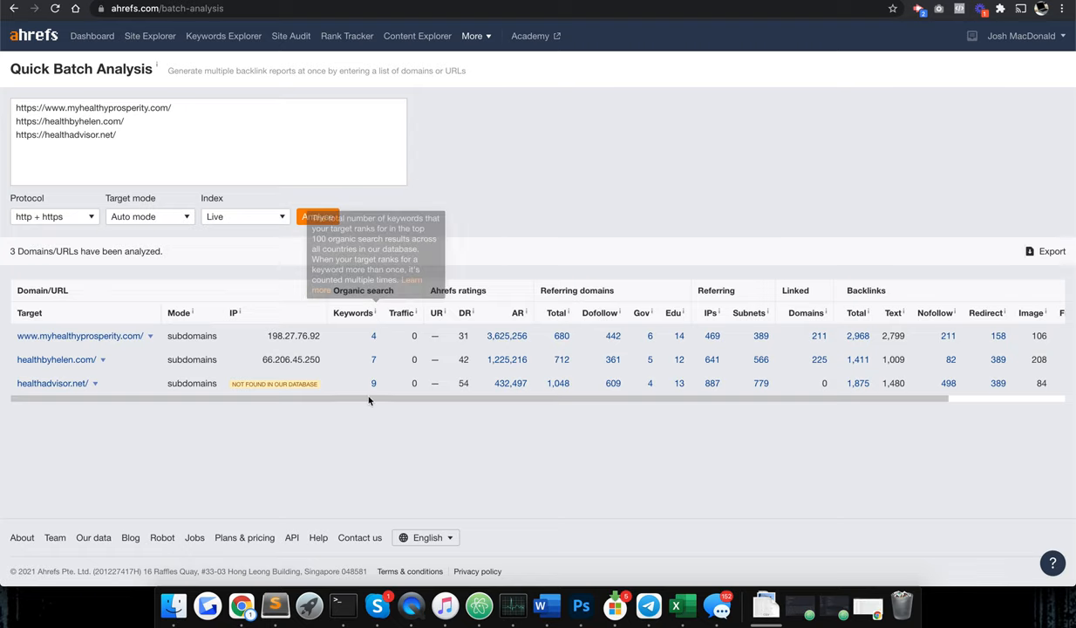
mouse_move(404, 410)
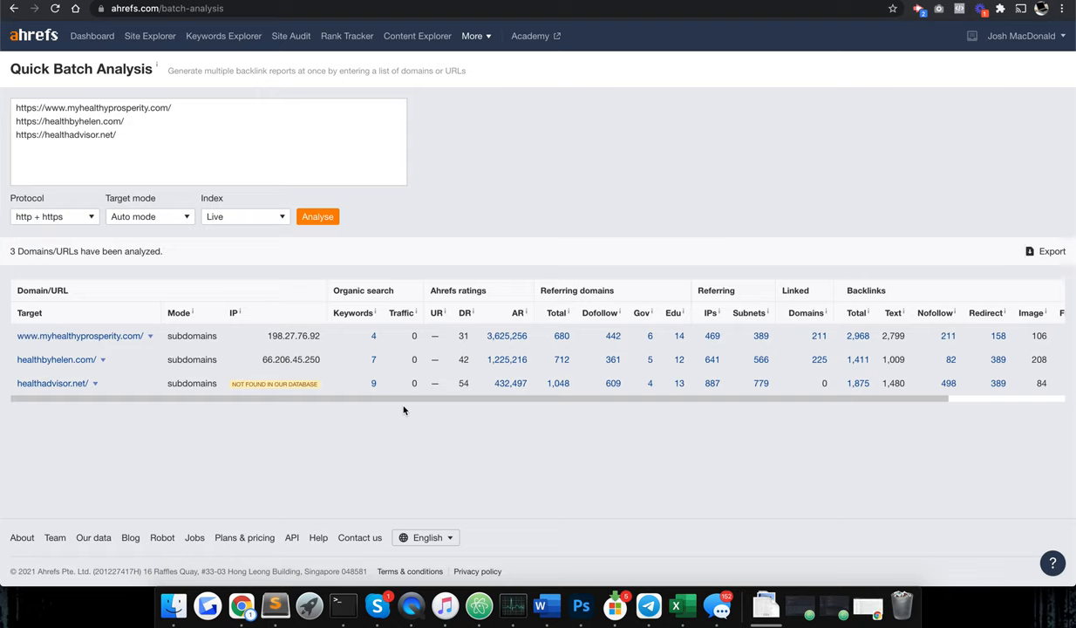
mouse_move(384, 400)
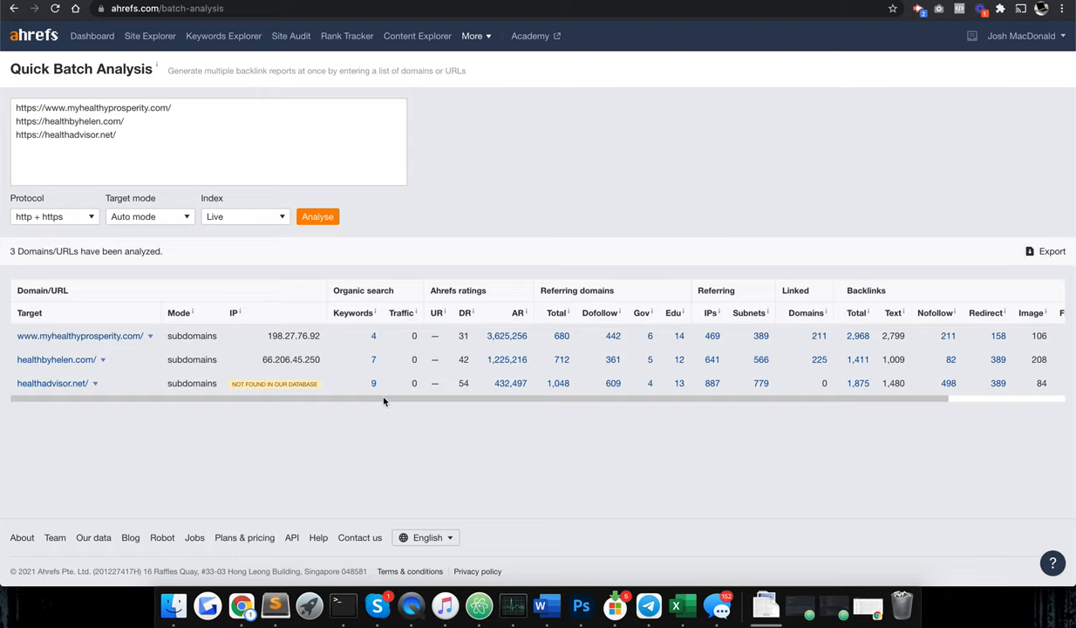
mouse_move(411, 384)
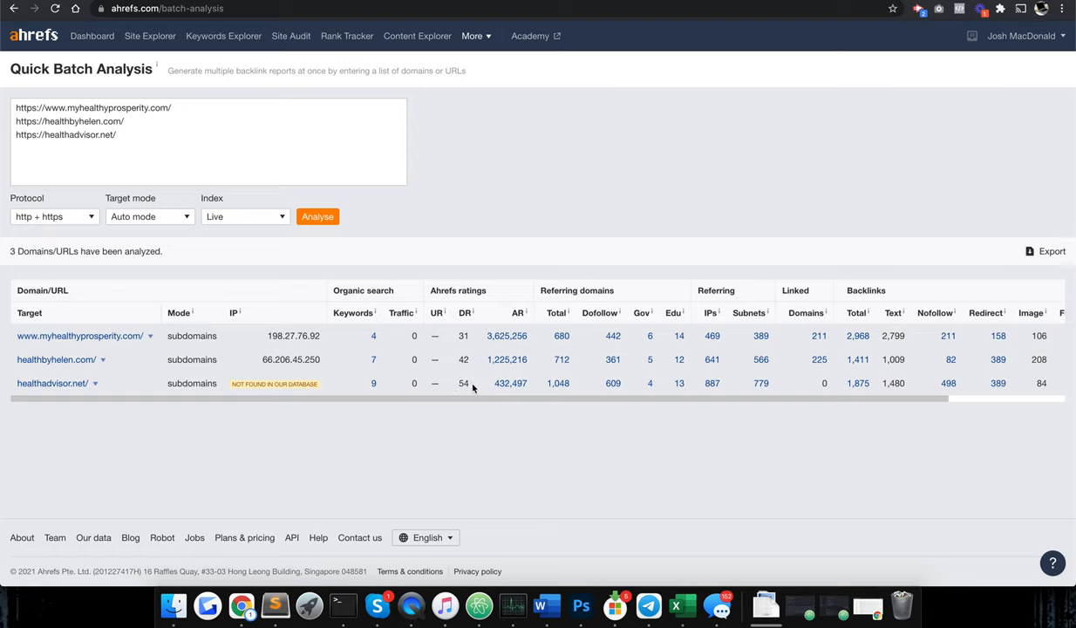
mouse_move(472, 390)
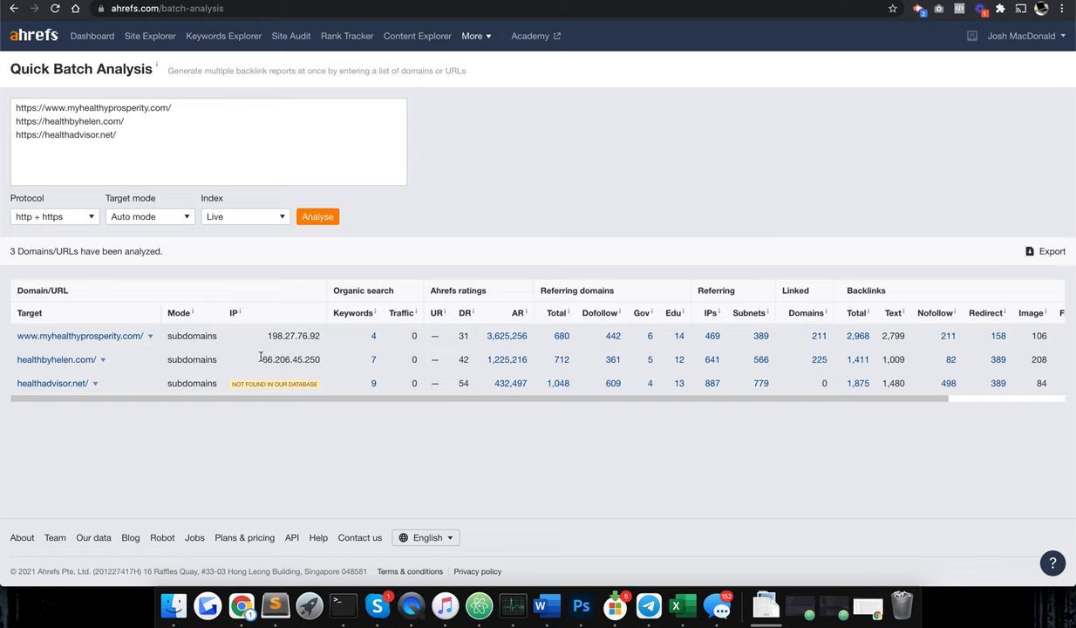
Step: From the batch analysis results, load the Site Explorer overview for myhealthyprosperity.com
click(150, 335)
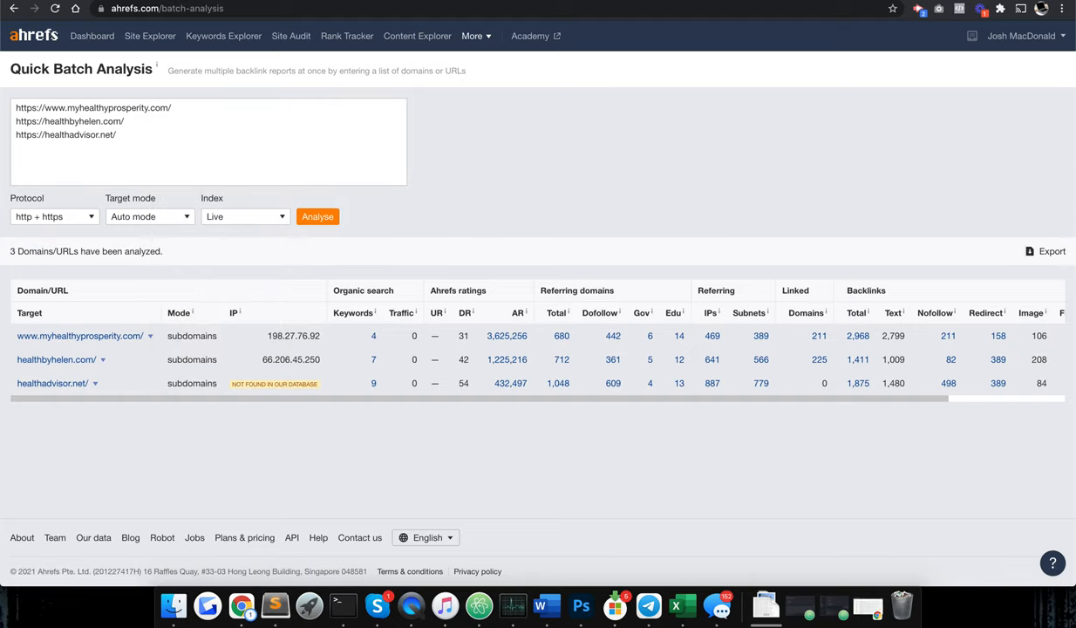
click(80, 334)
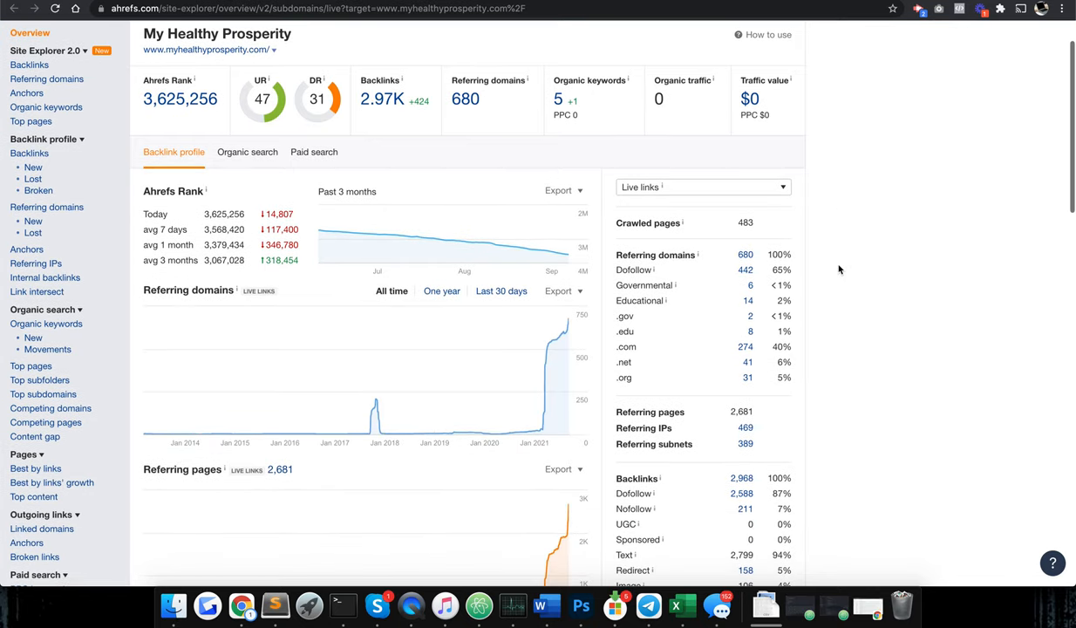
mouse_move(666, 456)
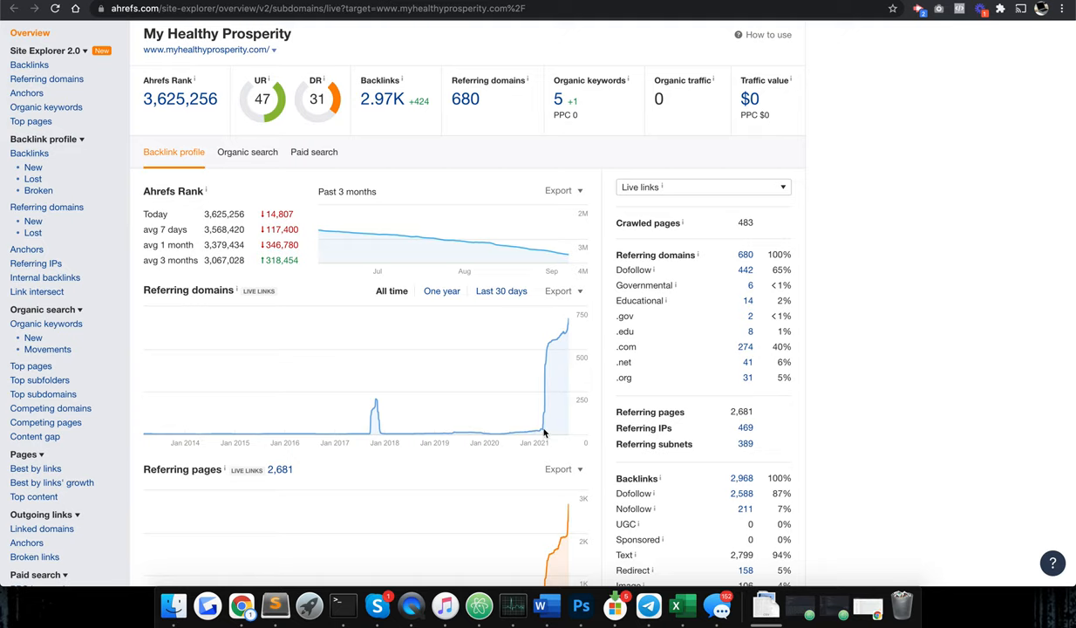
mouse_move(549, 359)
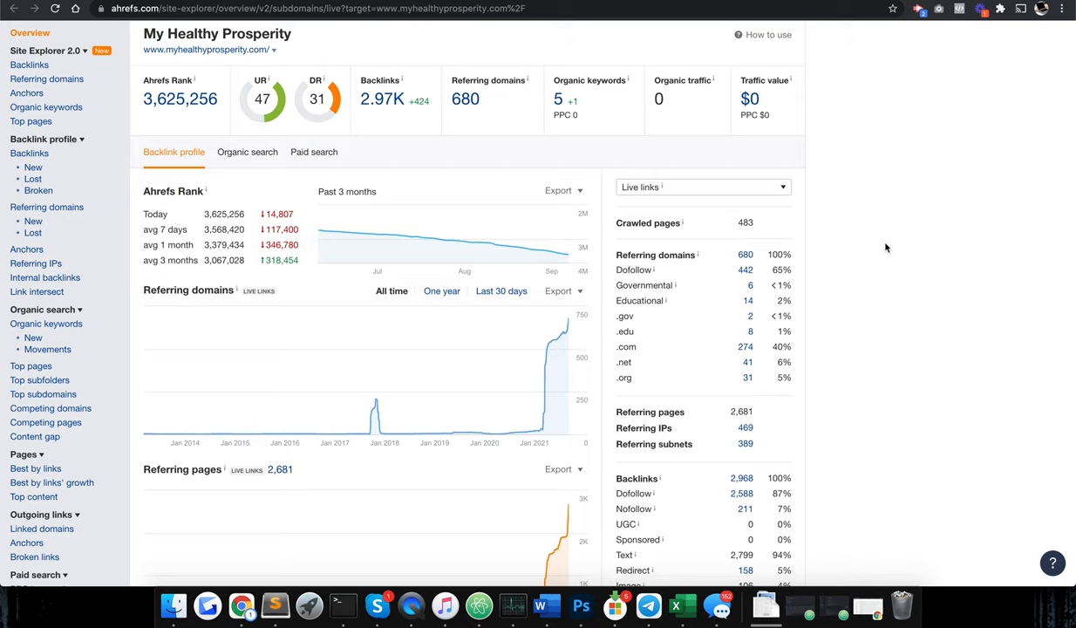
mouse_move(755, 338)
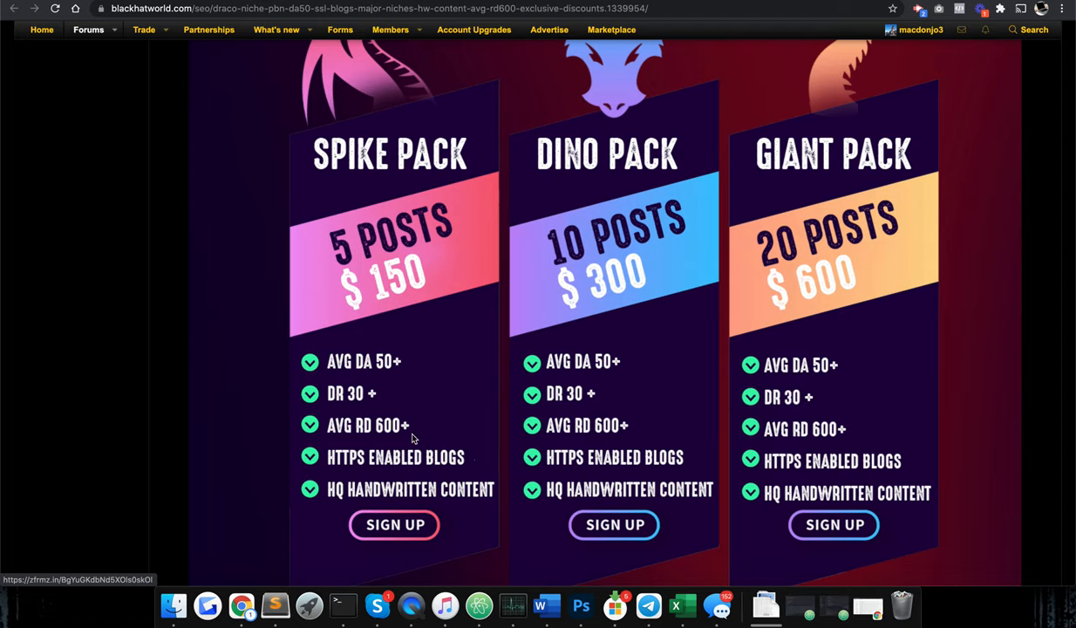
mouse_move(879, 124)
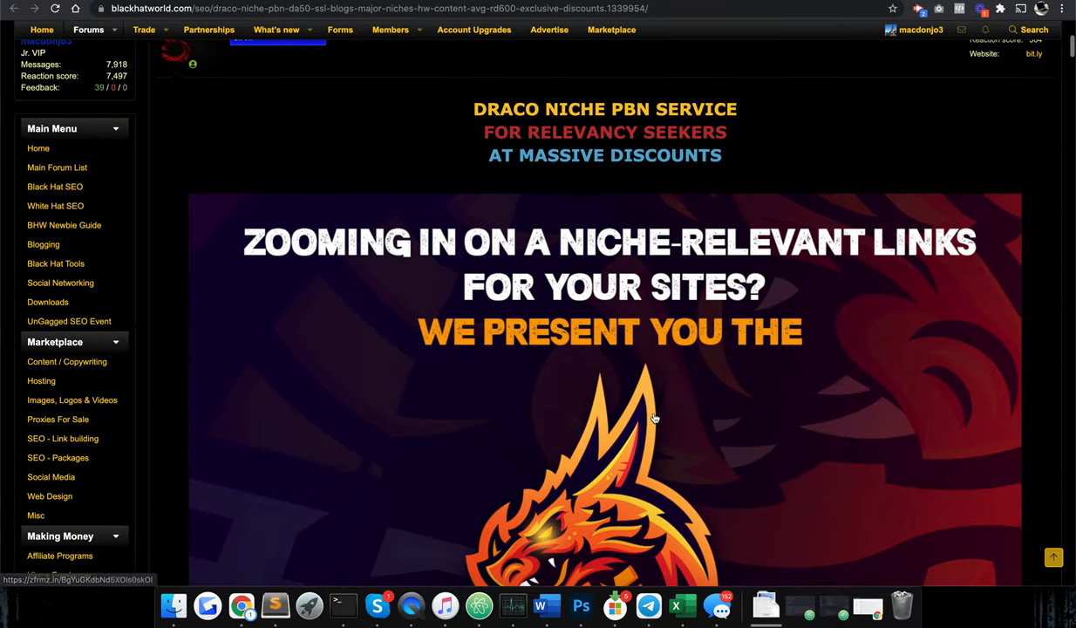
Step: Scroll the Draco Niche sales post through the pricing packs and DA 50+/DR 30+ claims to the contact-for-discounts section
scroll(down, 3)
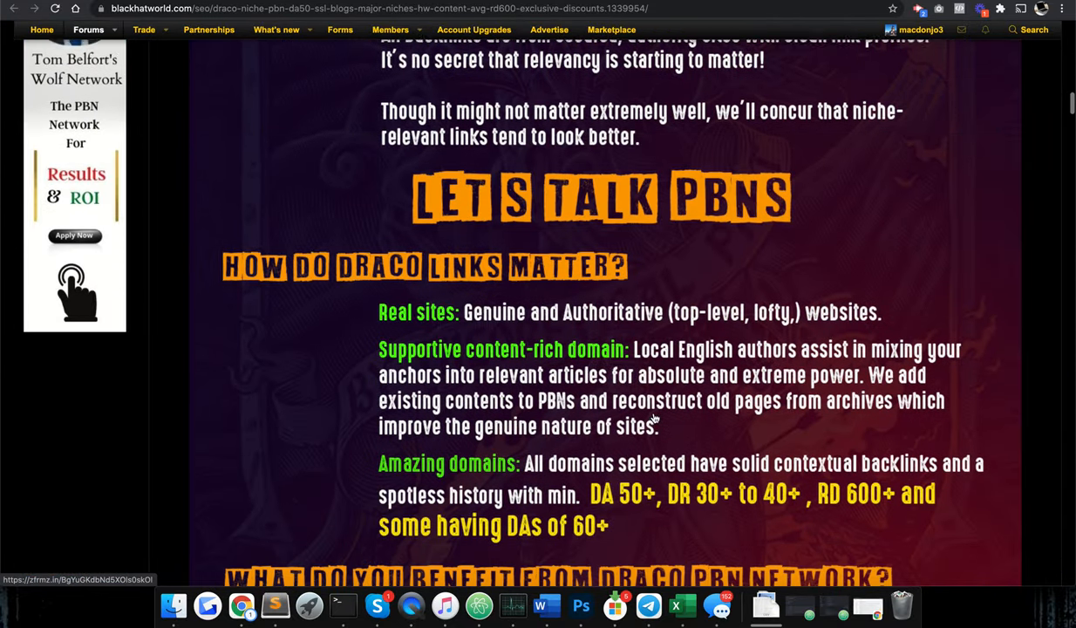
scroll(down, 3)
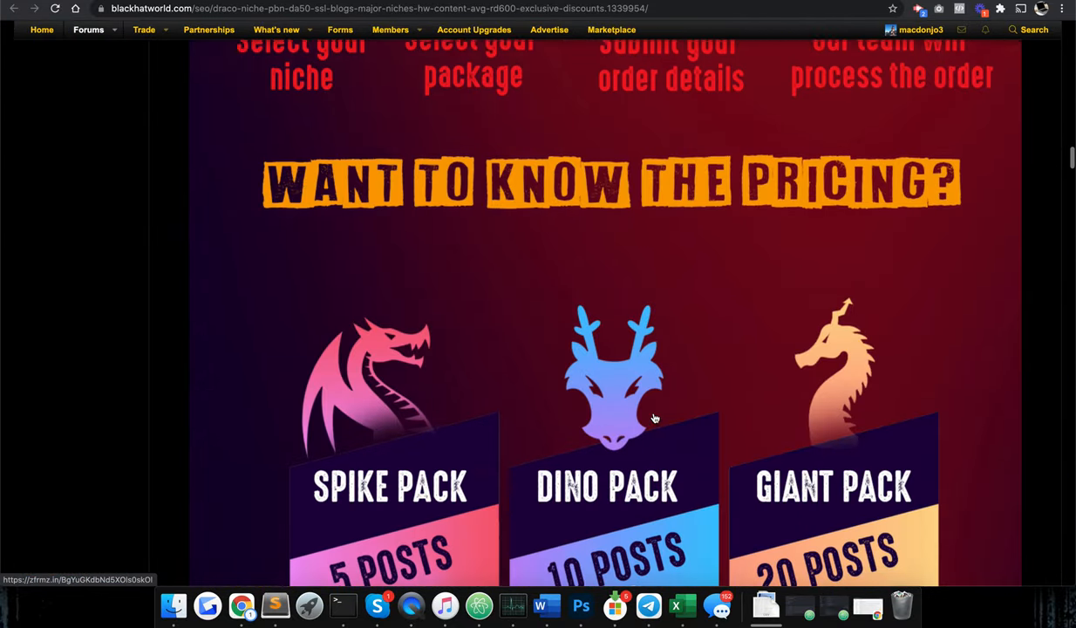
scroll(down, 3)
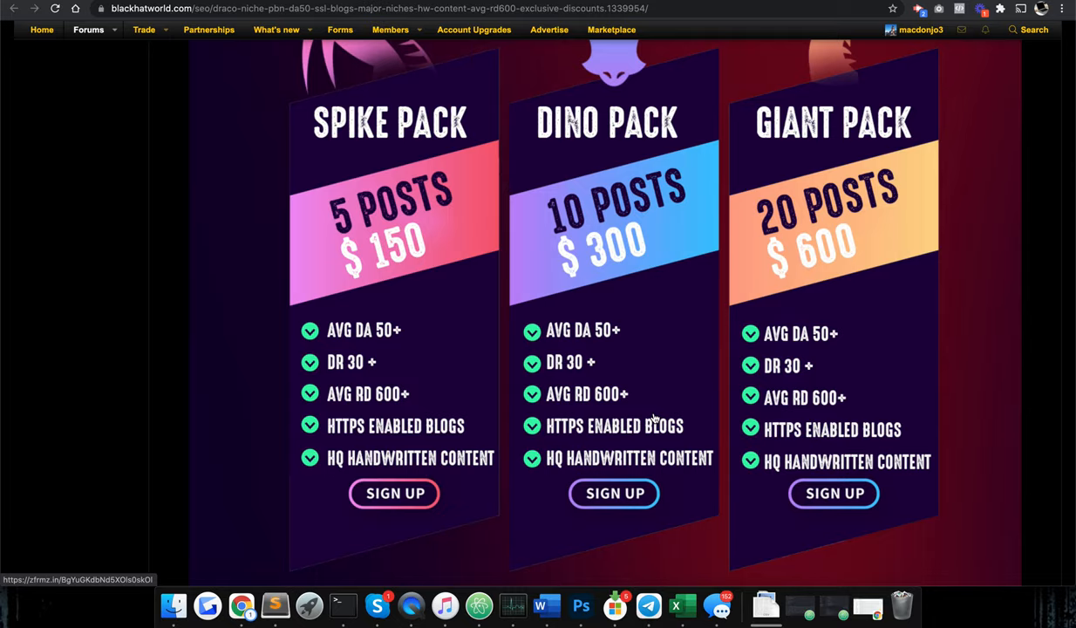
scroll(up, 3)
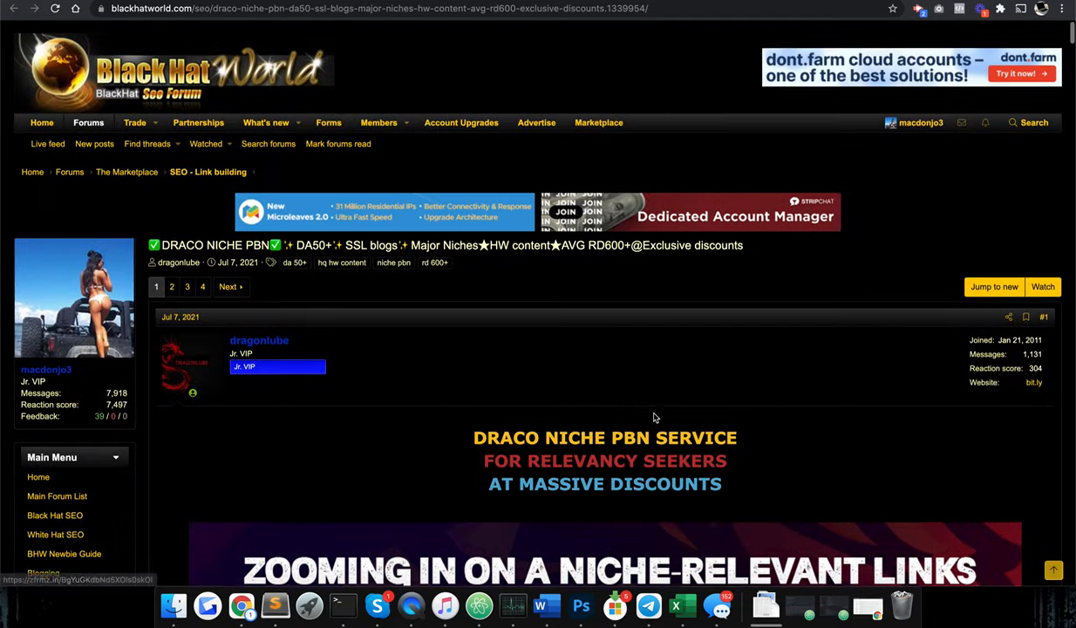
scroll(down, 3)
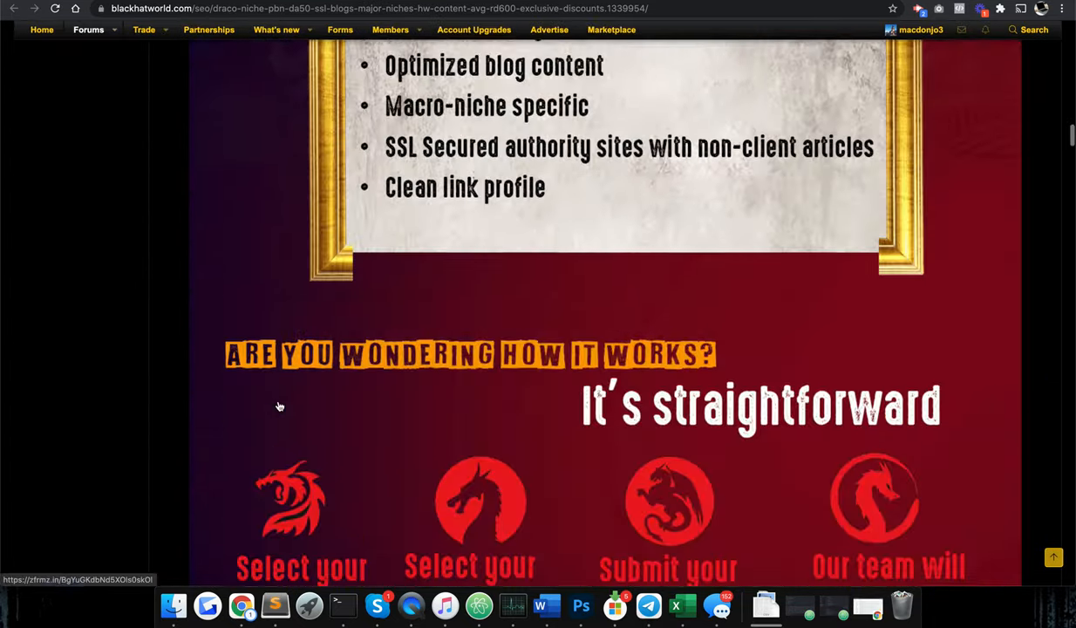
scroll(down, 3)
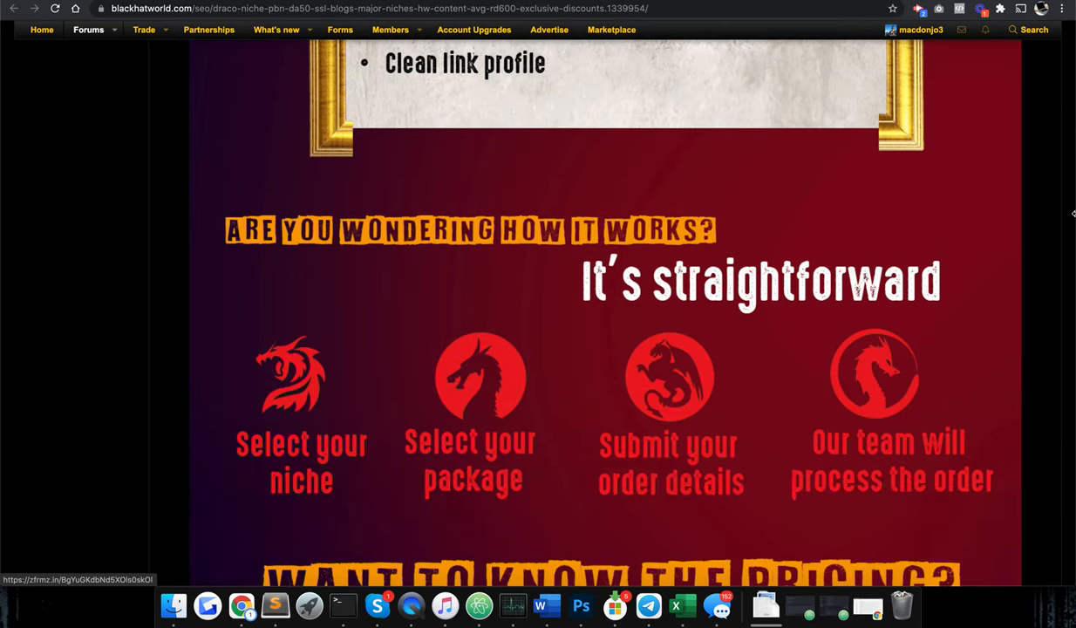
mouse_move(1032, 225)
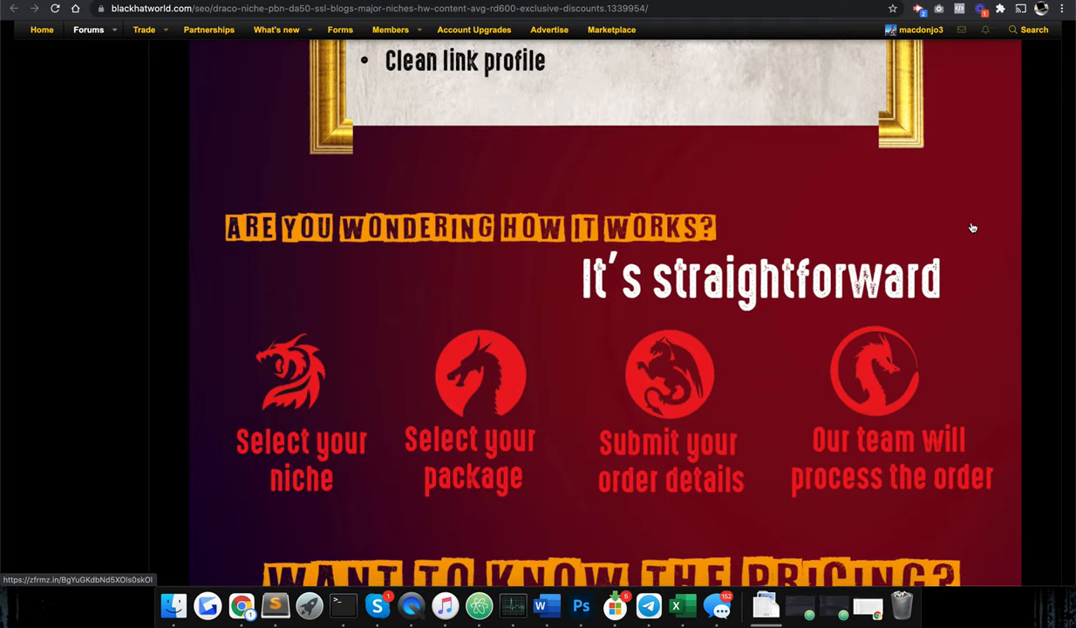
scroll(down, 3)
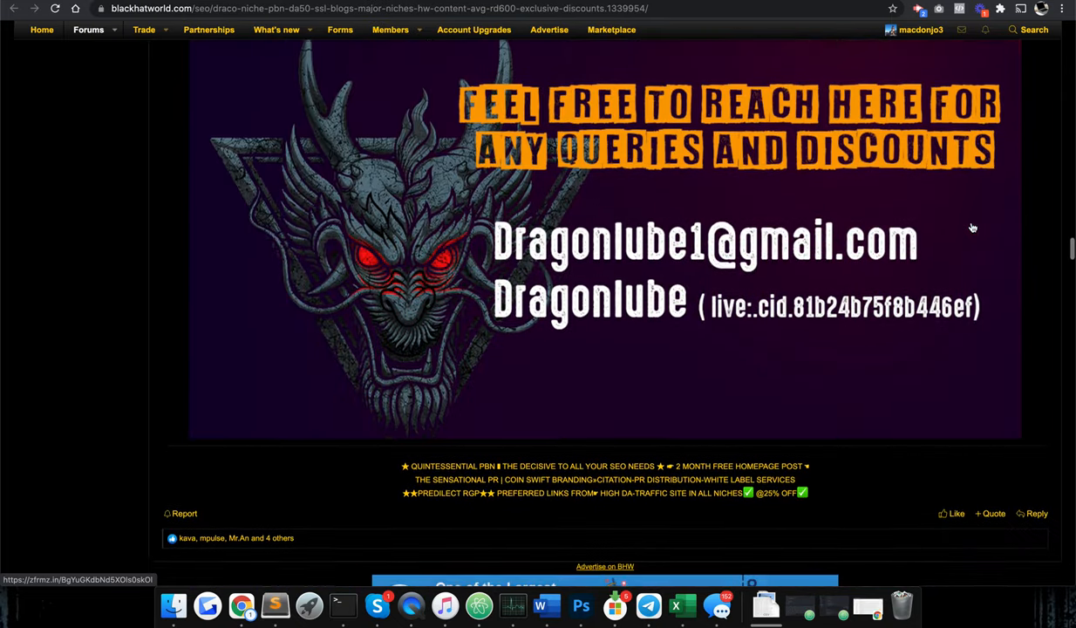
Step: Reach the iModBot approval post and highlight its footprint notes: shared IPs and same registrar across domains
scroll(down, 3)
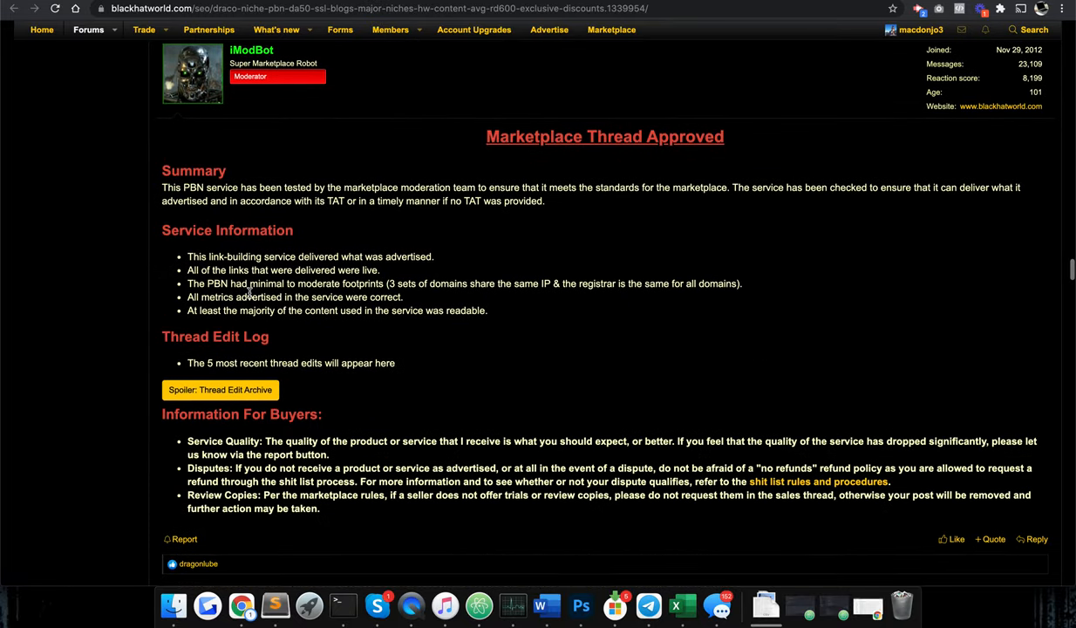
mouse_move(391, 282)
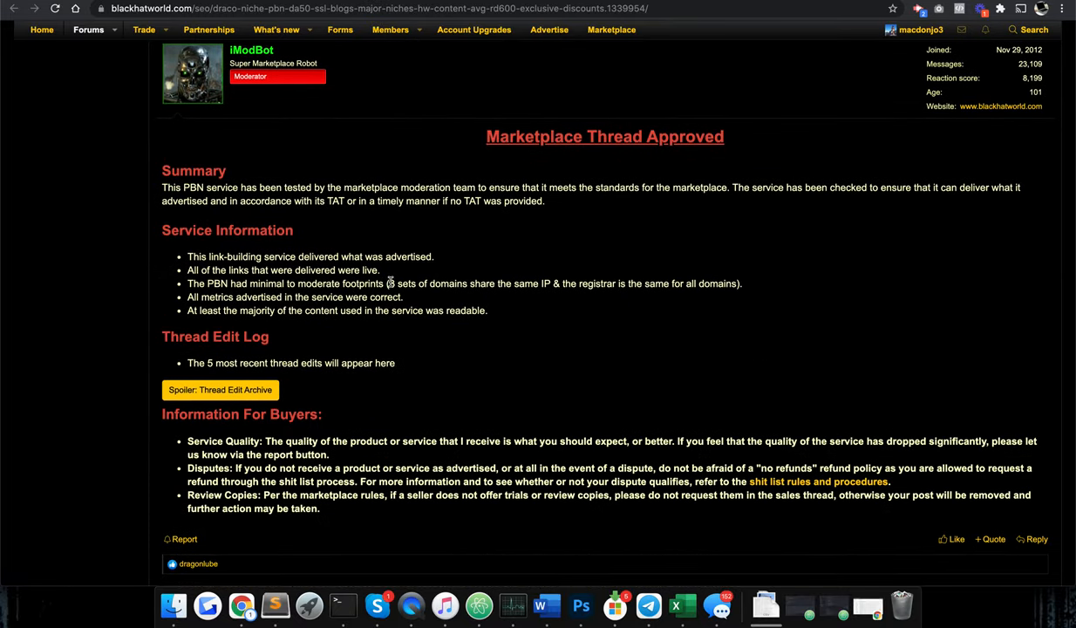
drag(389, 282, 551, 282)
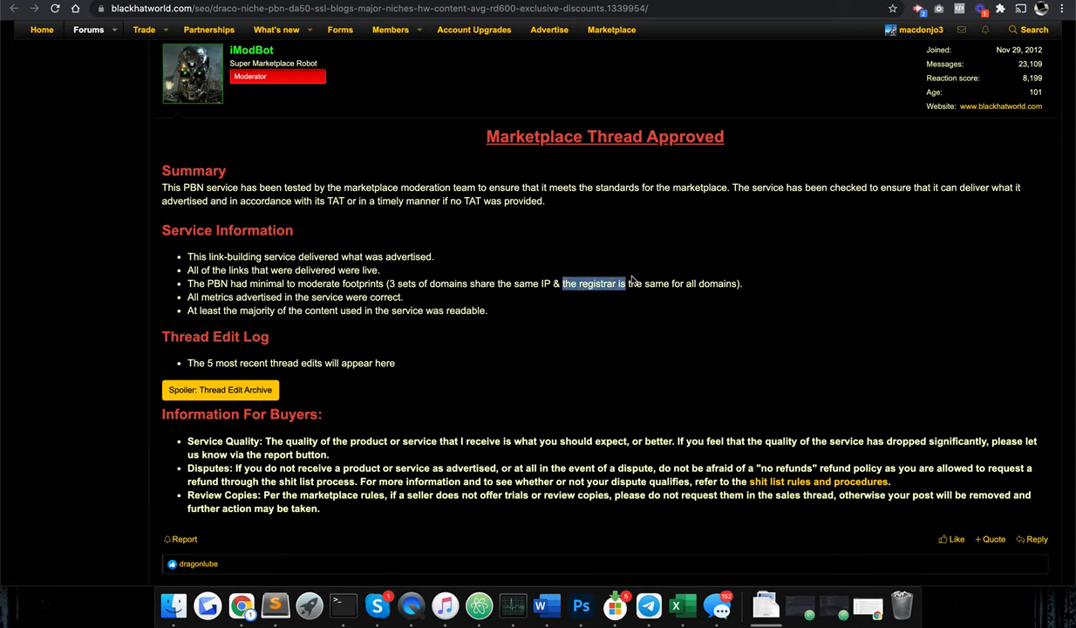
drag(624, 282, 739, 283)
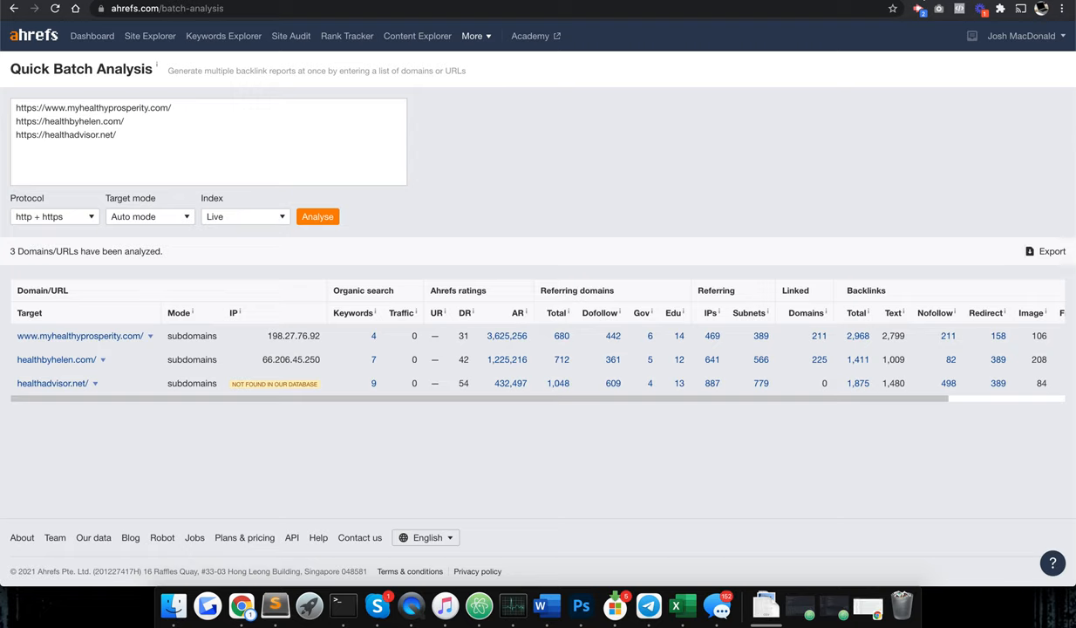
mouse_move(349, 272)
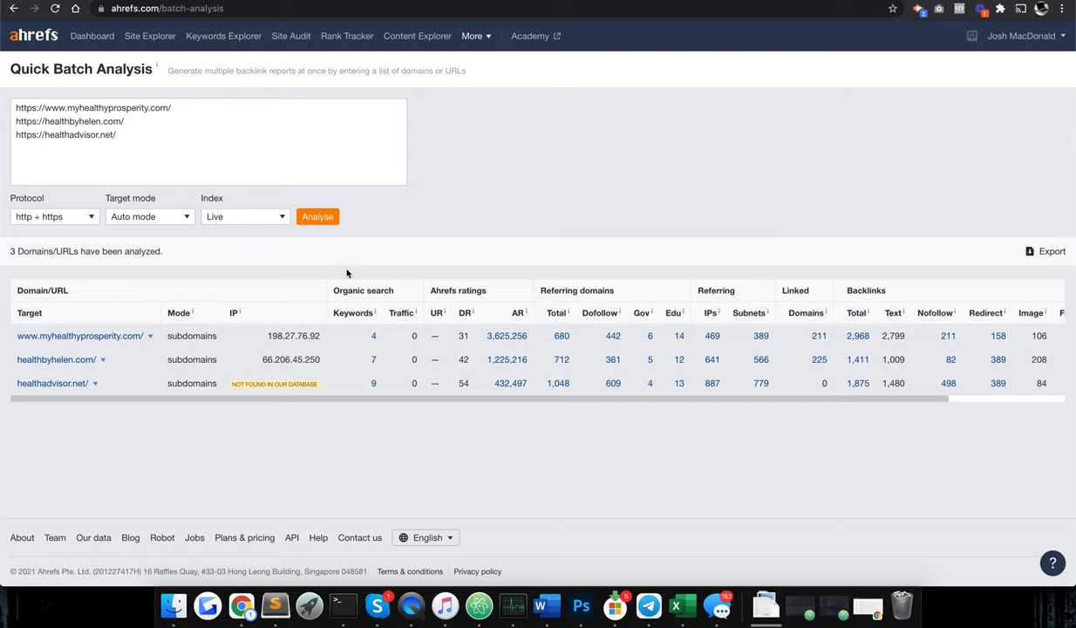
mouse_move(464, 359)
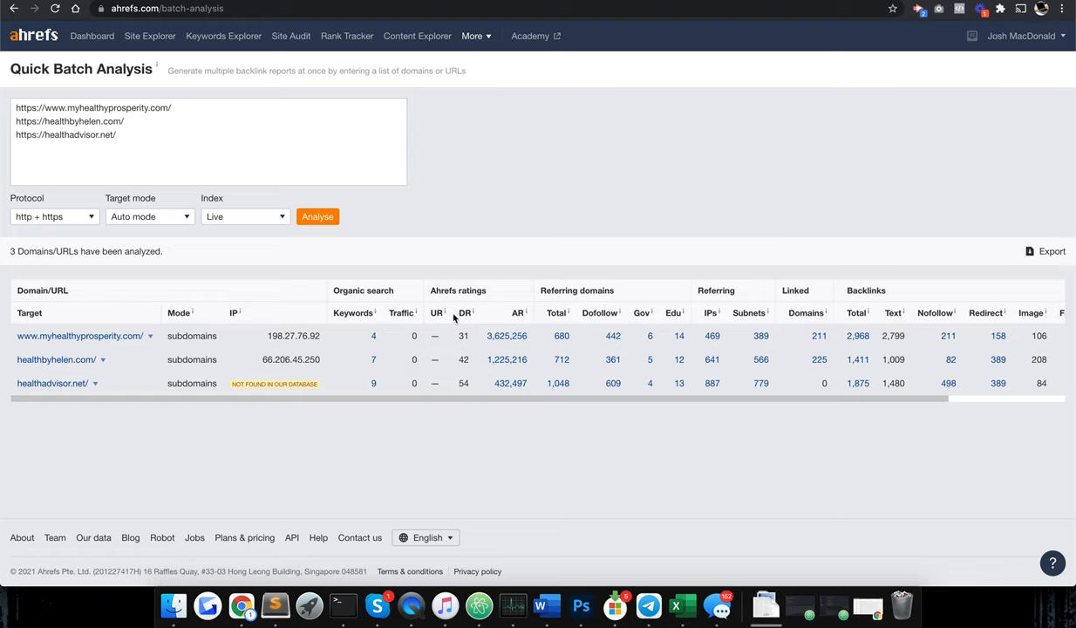
mouse_move(460, 336)
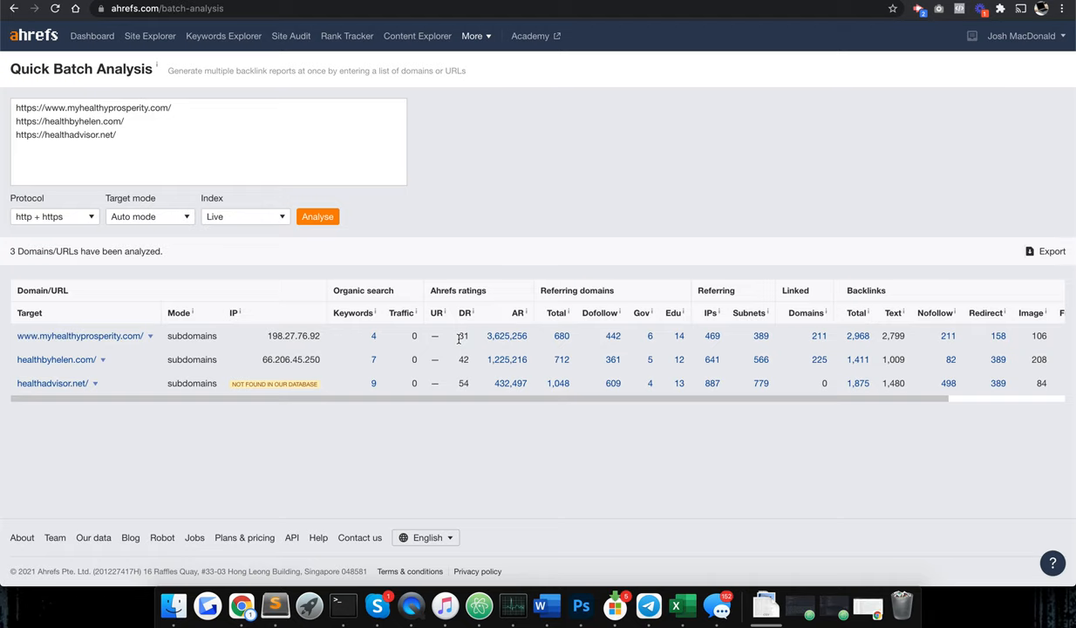
mouse_move(118, 361)
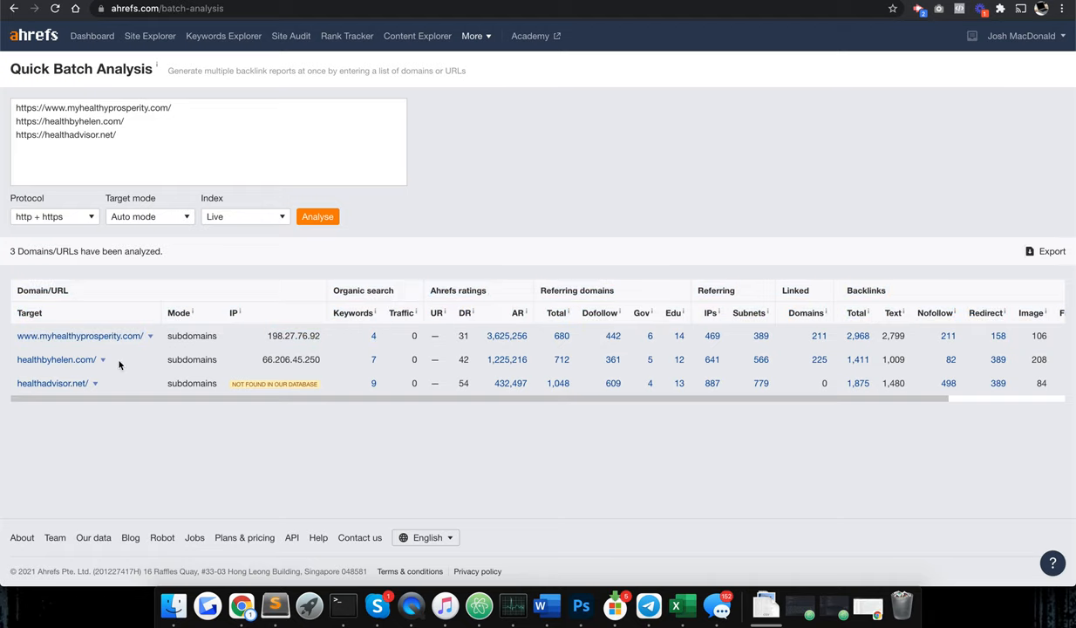
mouse_move(108, 360)
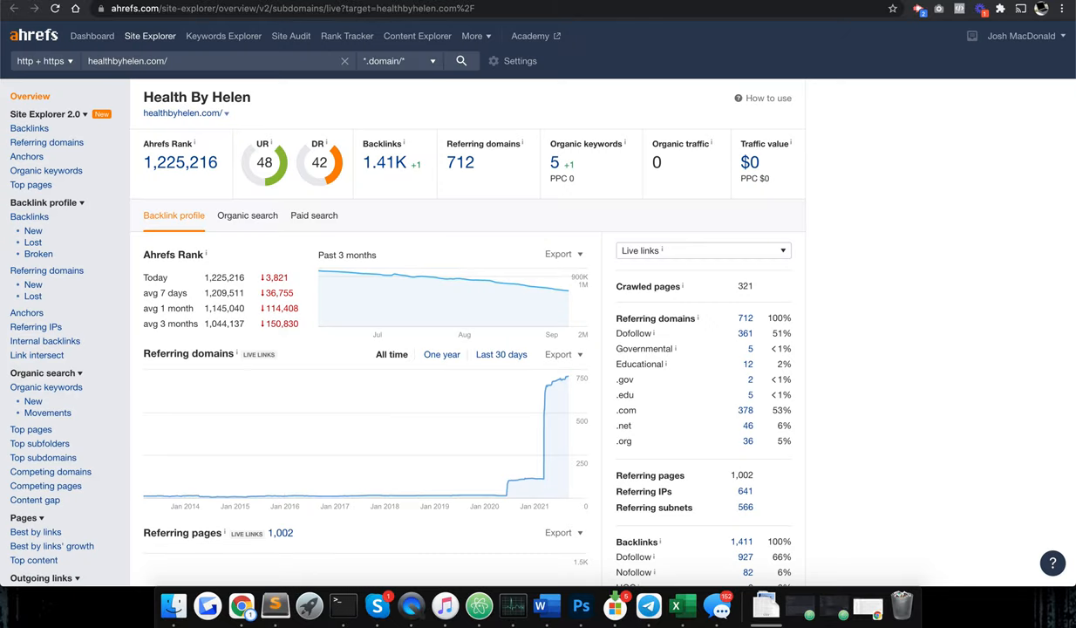
mouse_move(509, 484)
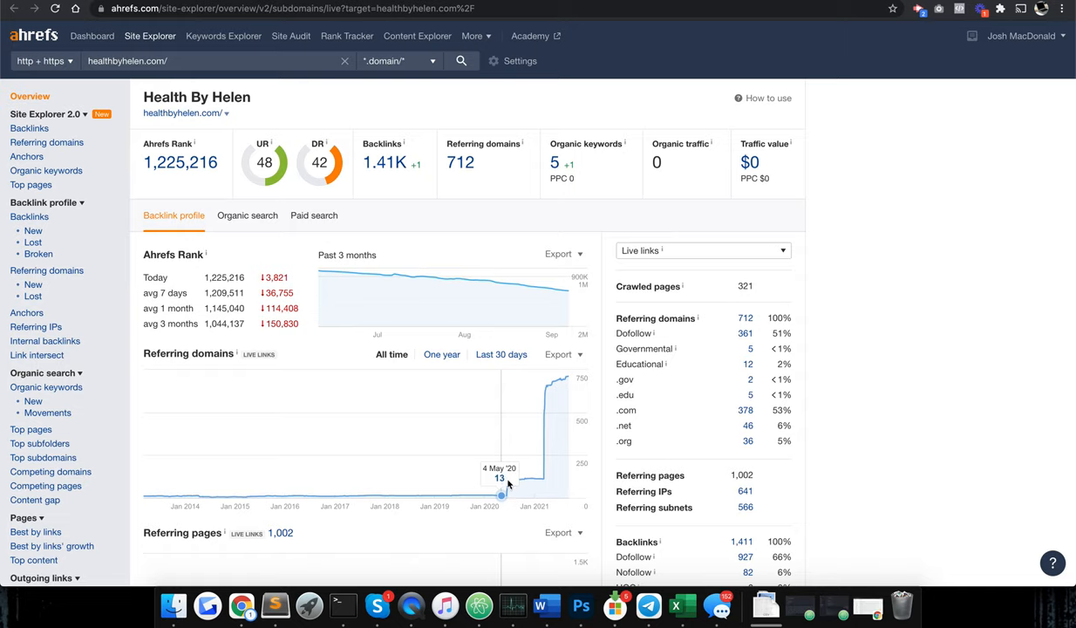
mouse_move(521, 484)
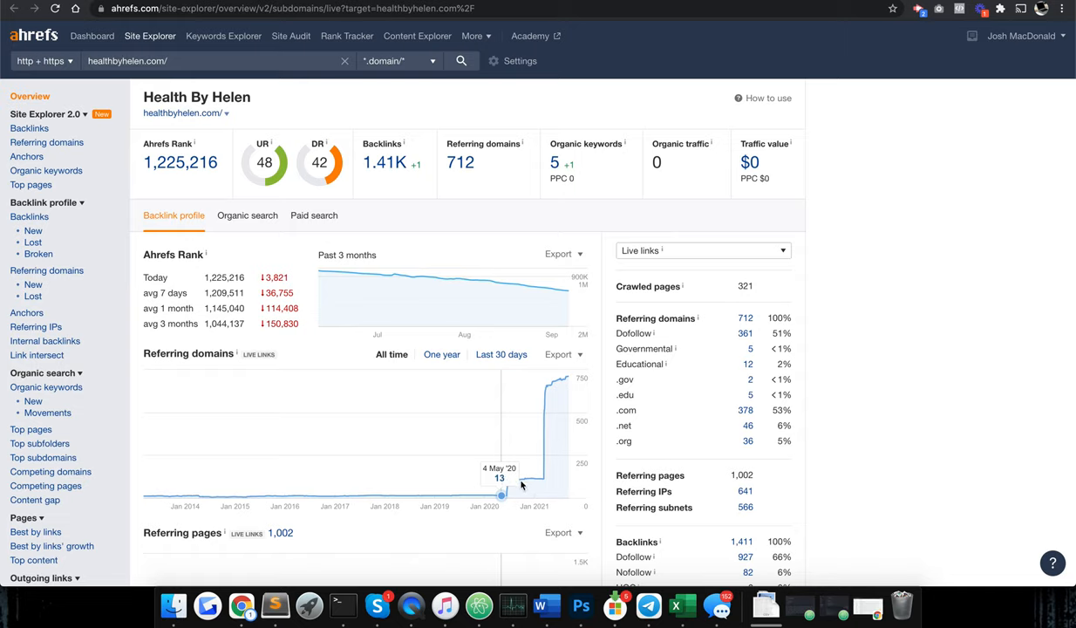
mouse_move(497, 433)
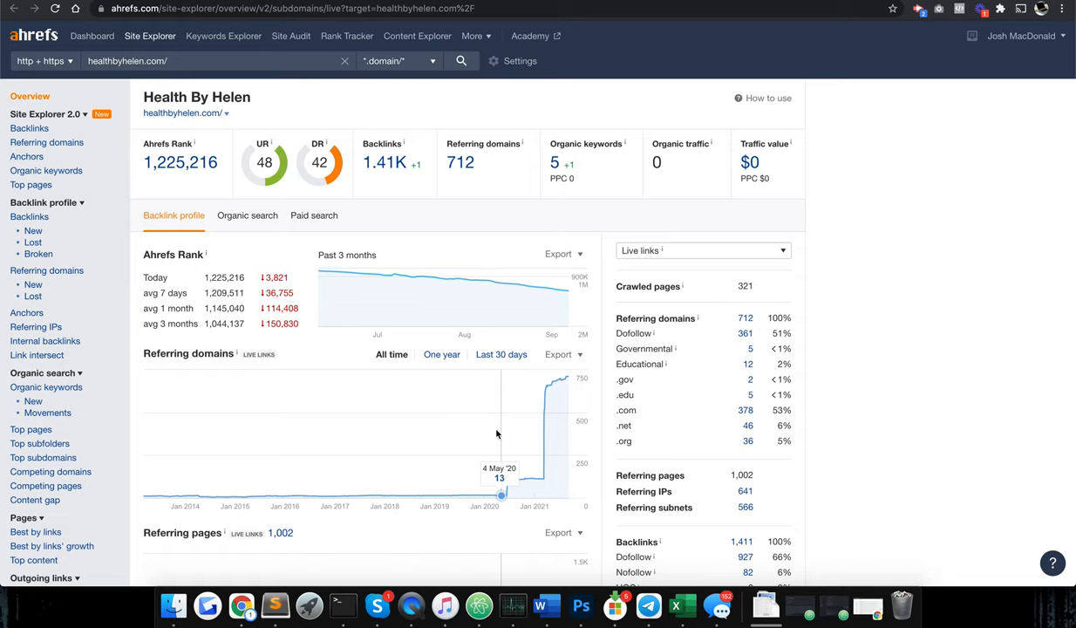
mouse_move(600, 416)
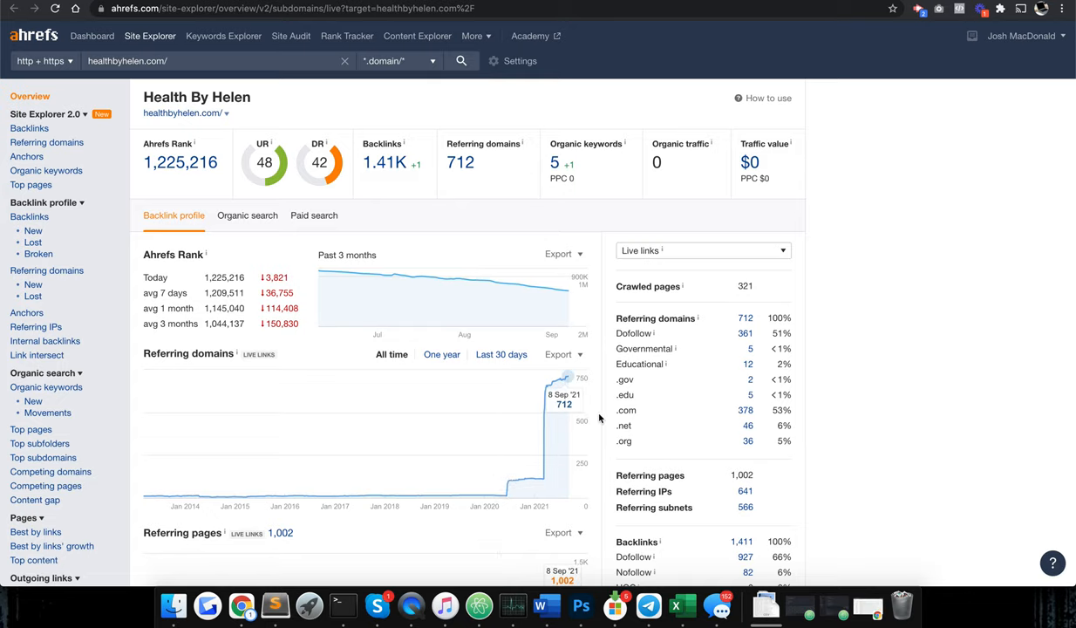
mouse_move(547, 480)
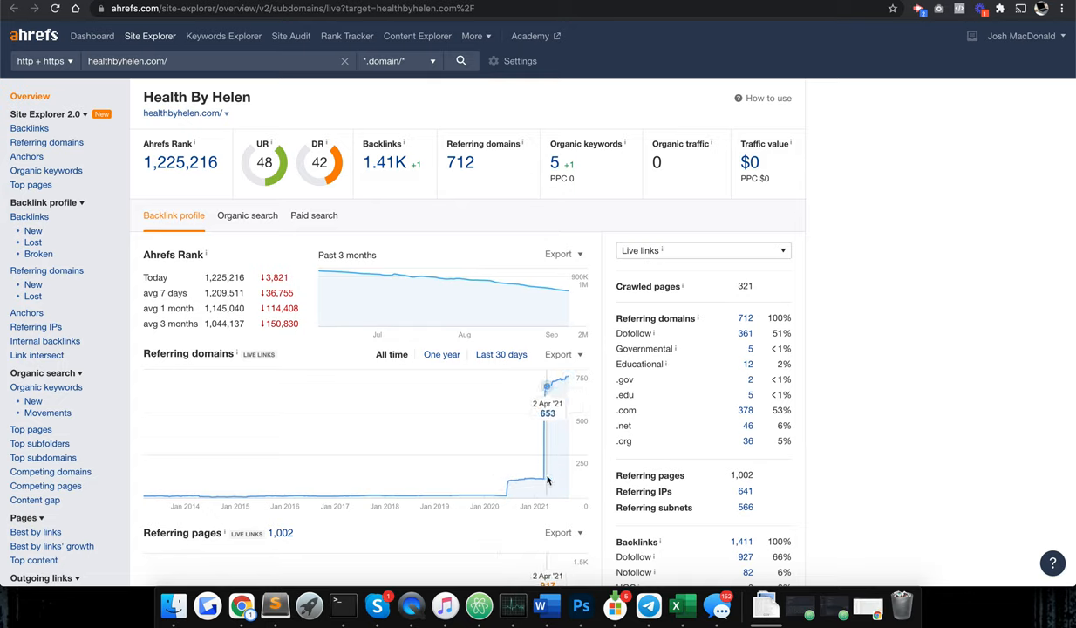
mouse_move(550, 467)
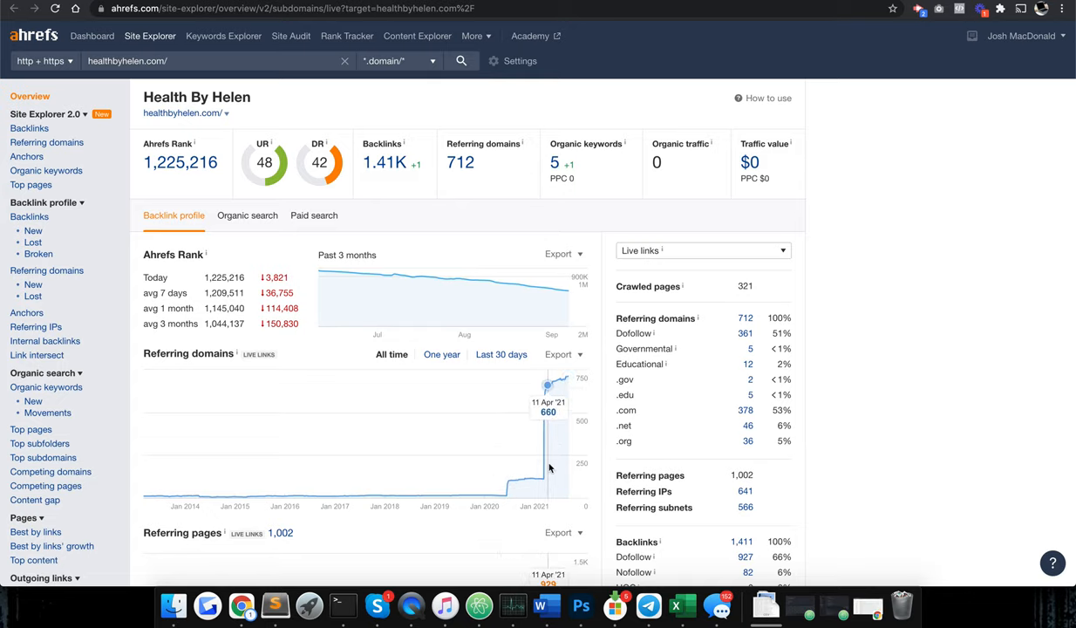
mouse_move(550, 460)
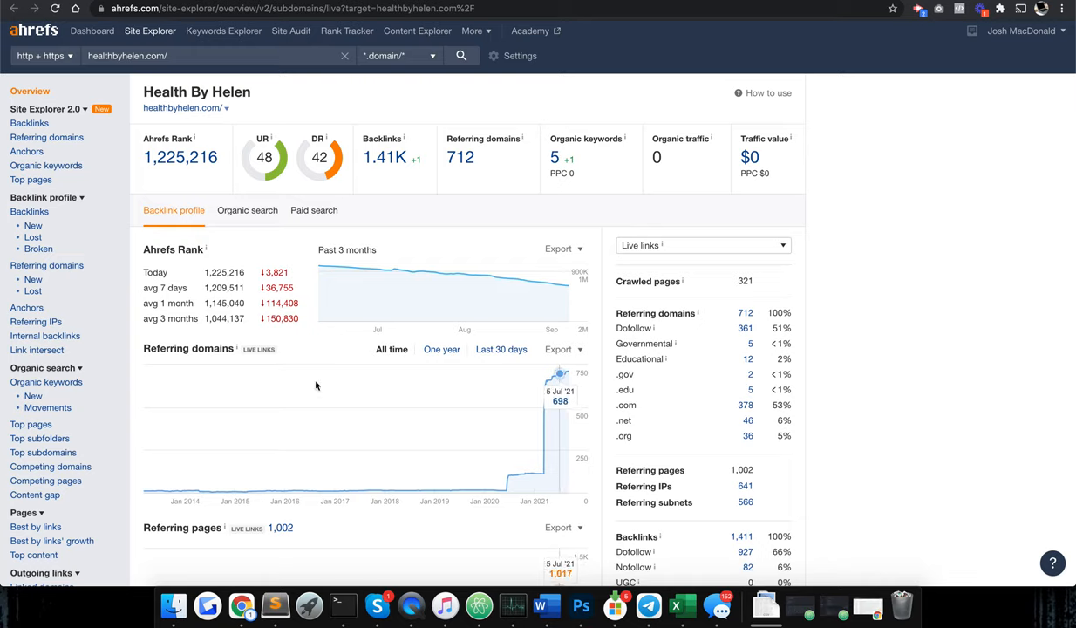
Step: Load the healthadvisor.net overview report showing DR 54, 1.05K referring domains and 1.88K backlinks
click(28, 209)
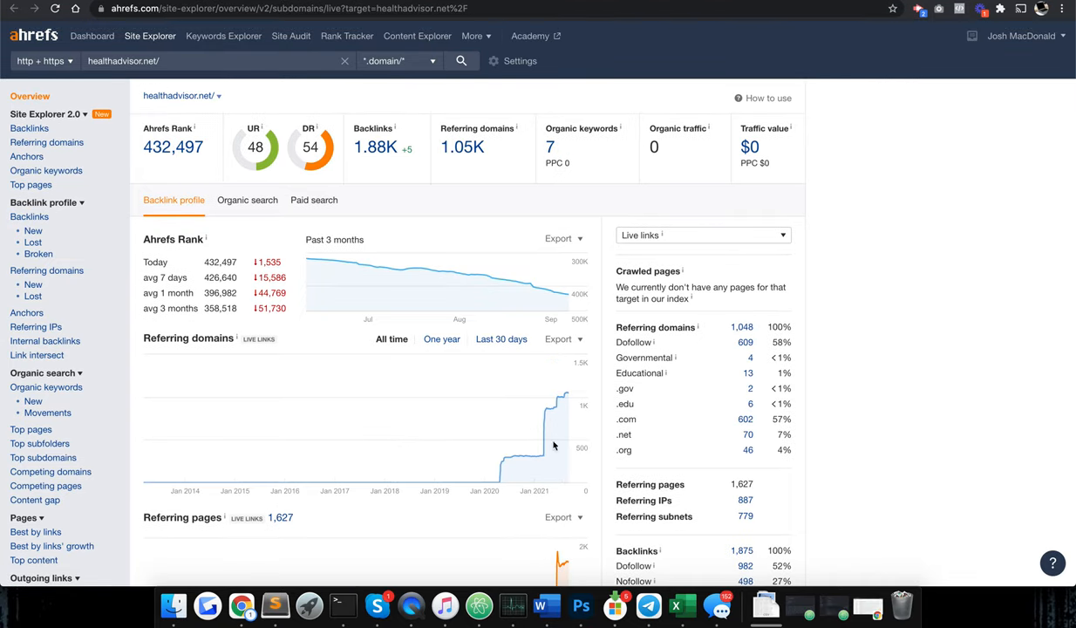
mouse_move(482, 479)
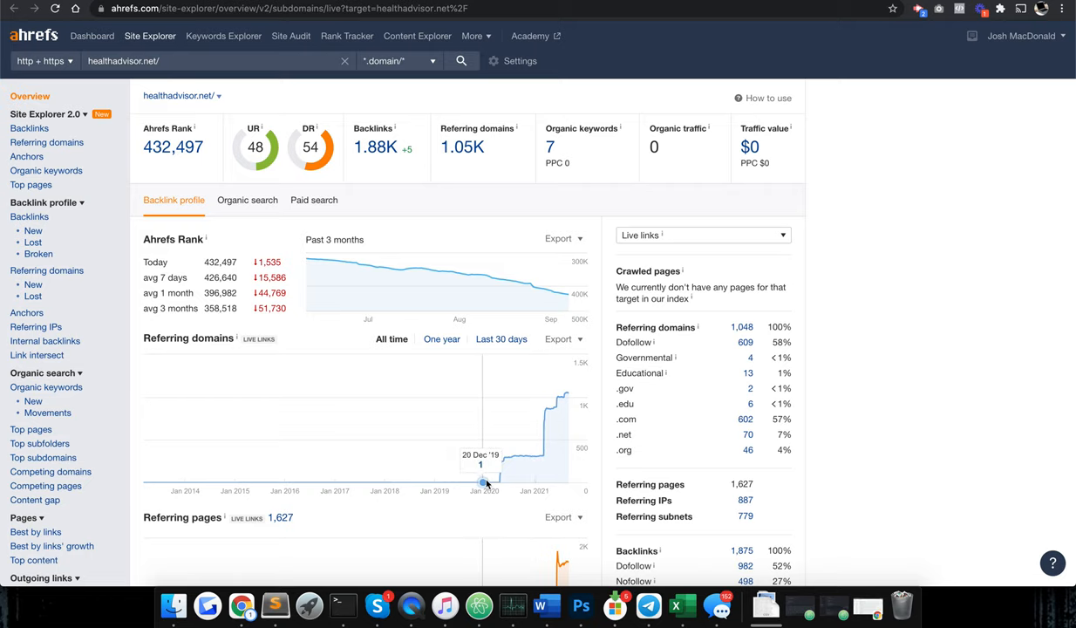
mouse_move(572, 460)
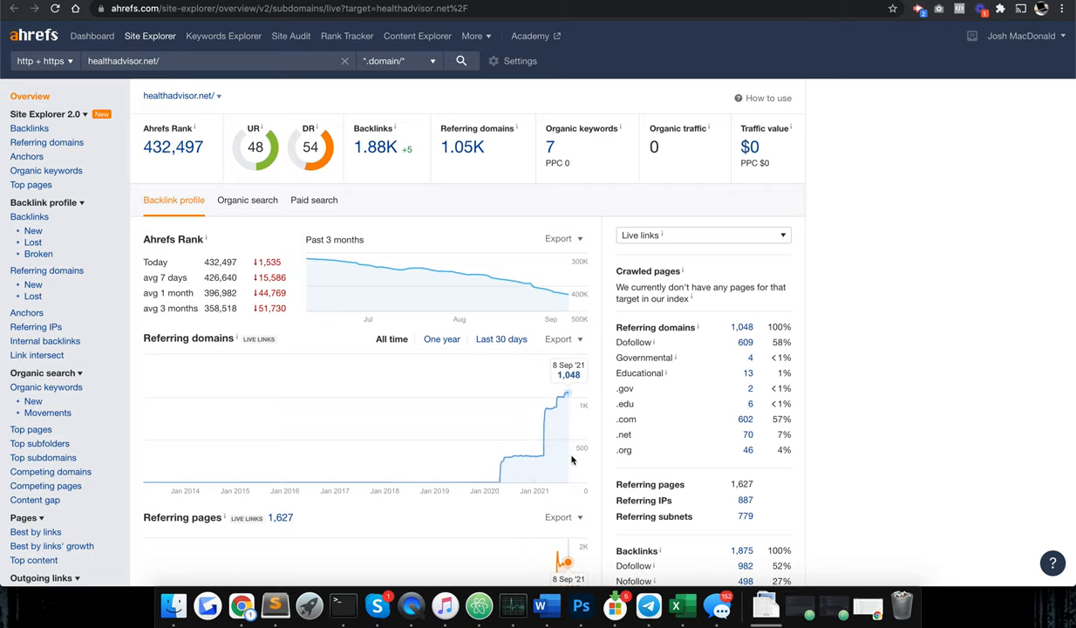
mouse_move(589, 408)
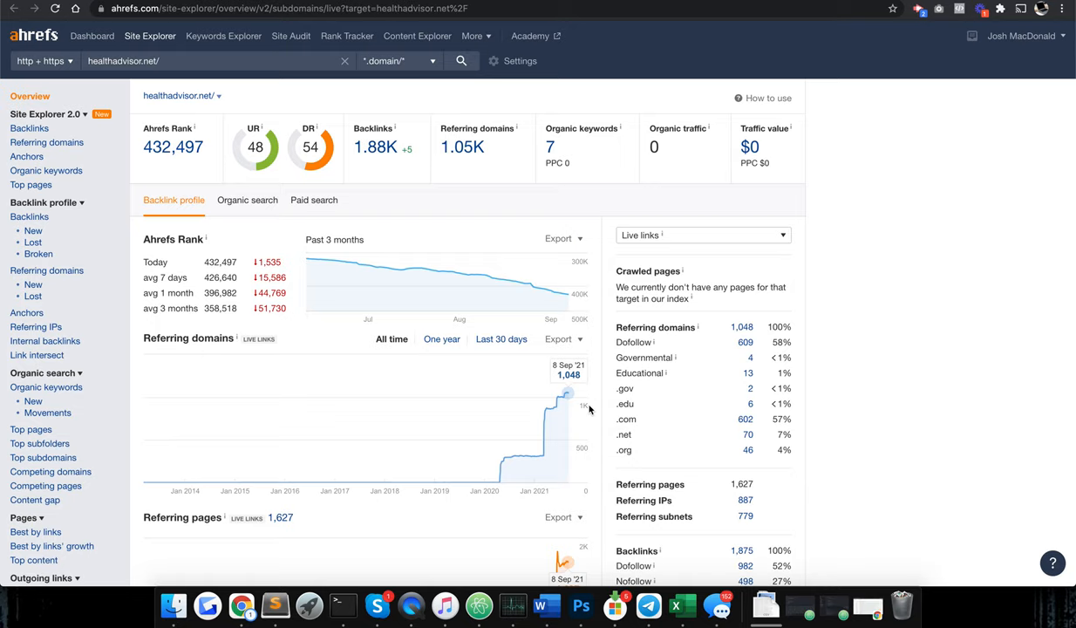
mouse_move(765, 174)
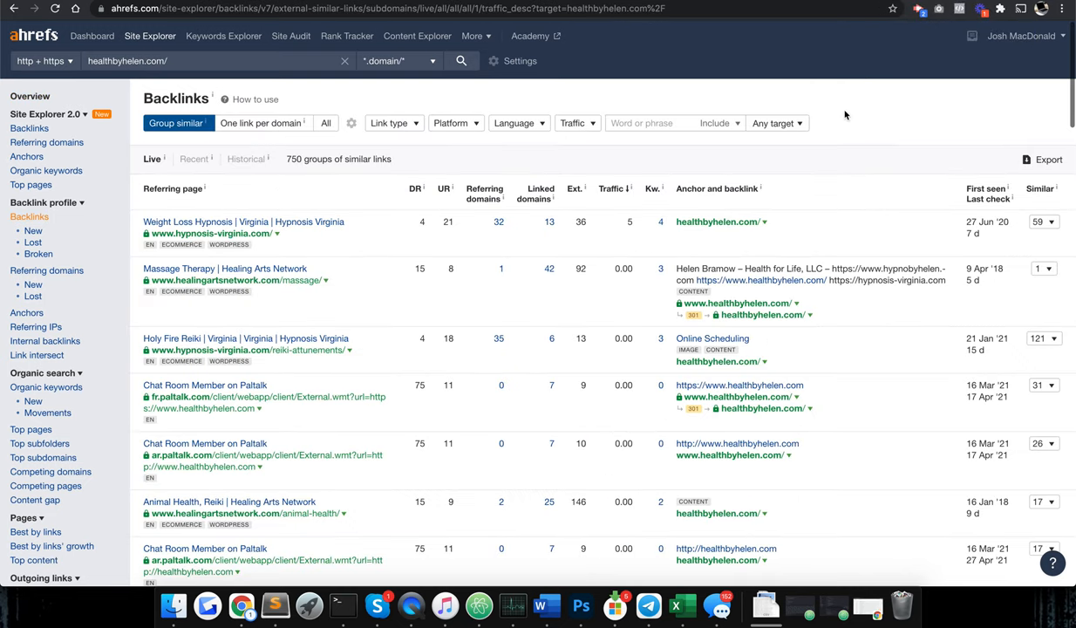
mouse_move(561, 94)
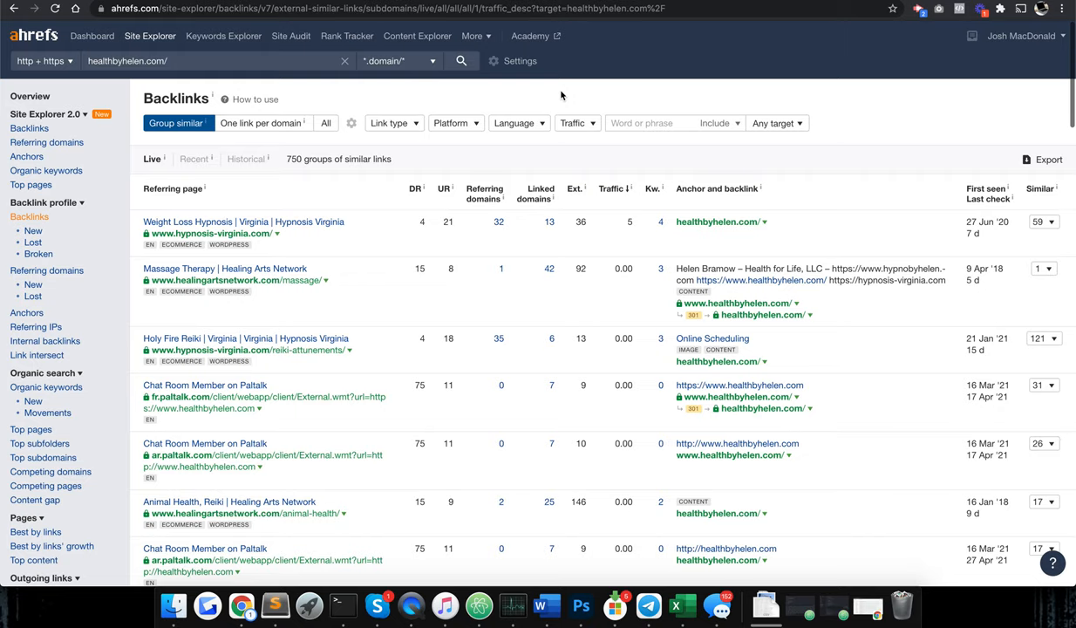
mouse_move(532, 164)
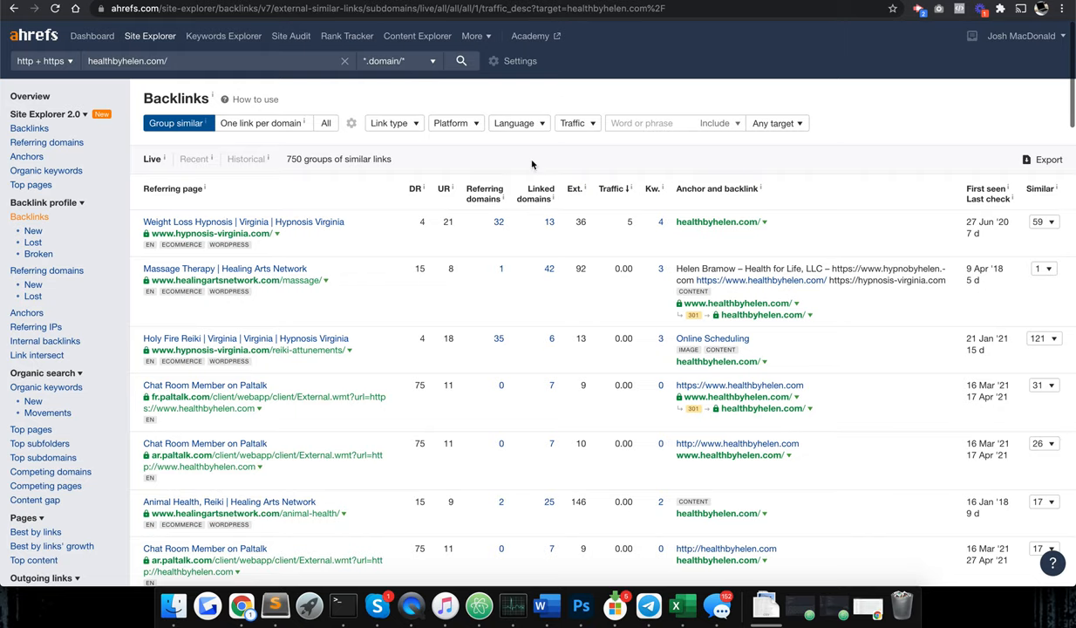
Step: Scroll healthbyhelen.com's referring pages list to the bottom and back, then return to the batch comparison
scroll(down, 3)
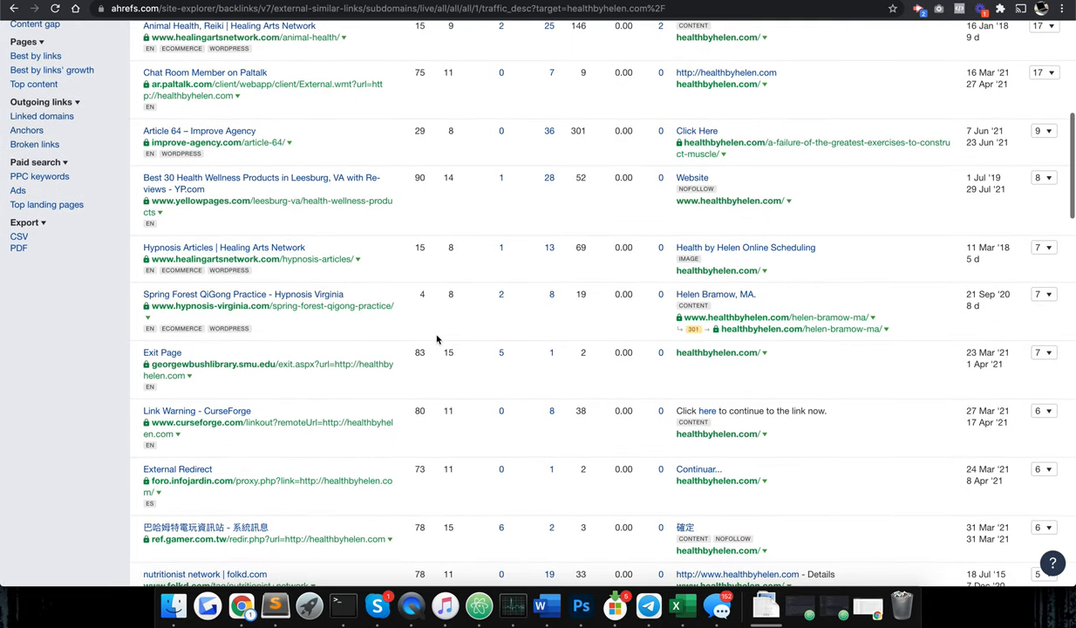
scroll(down, 3)
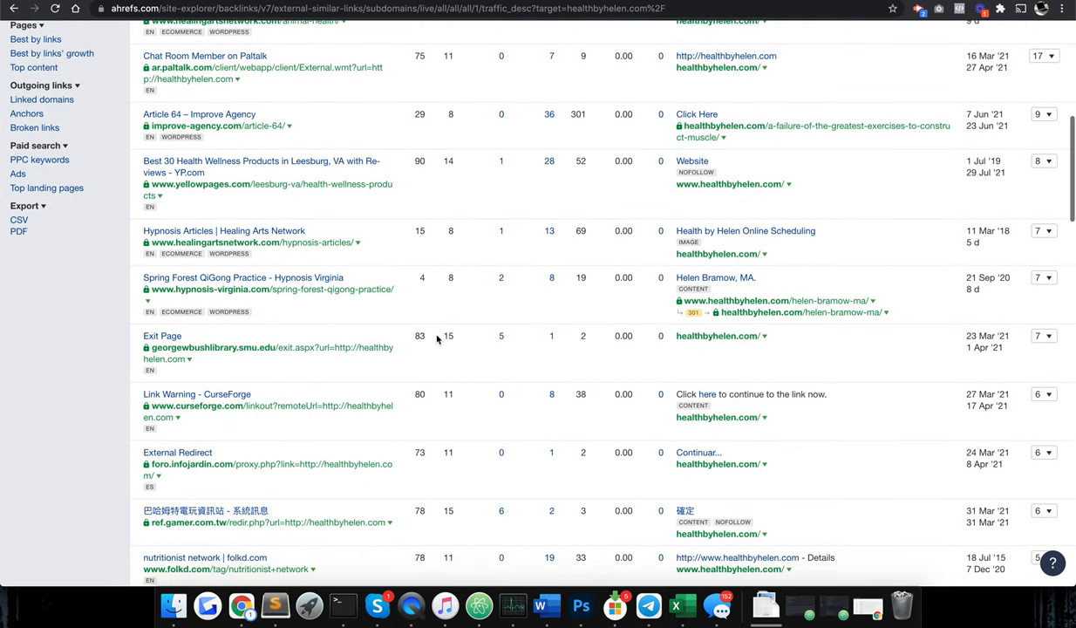
scroll(down, 3)
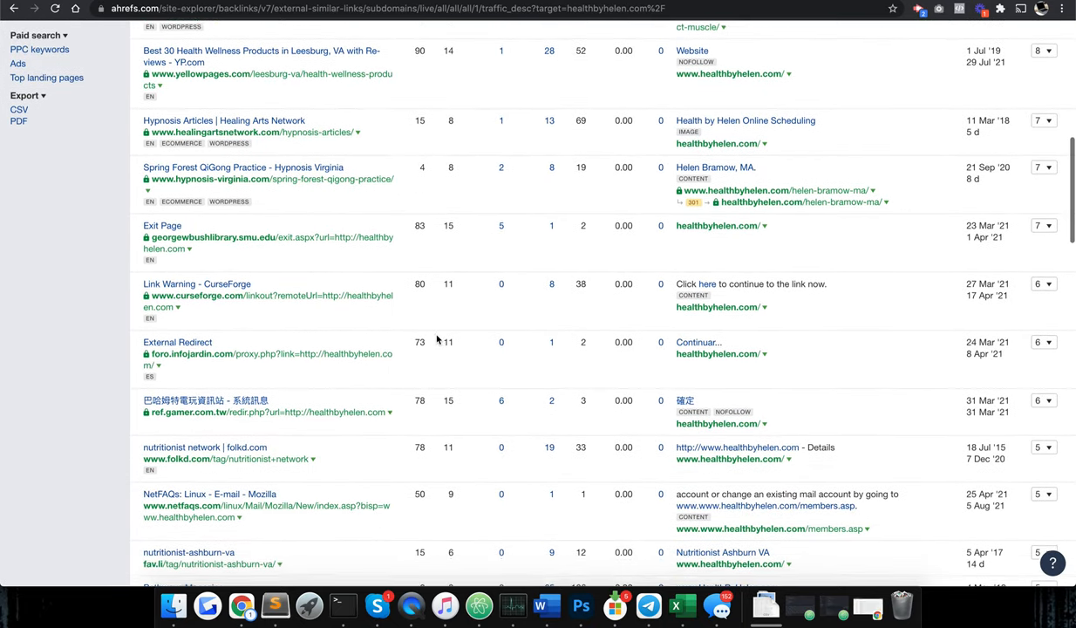
scroll(down, 3)
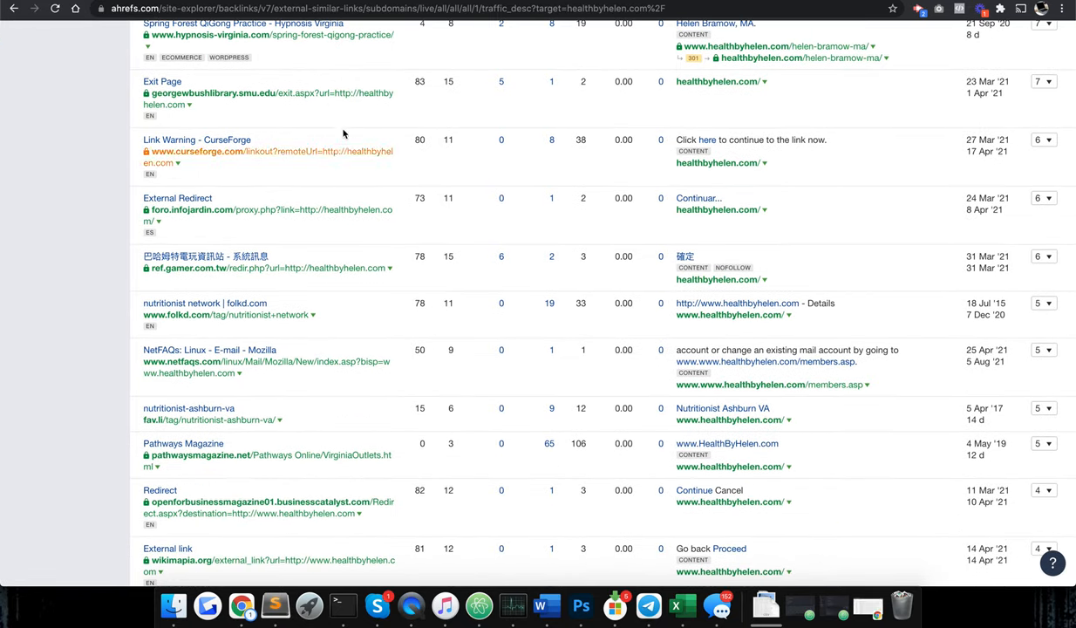
scroll(down, 3)
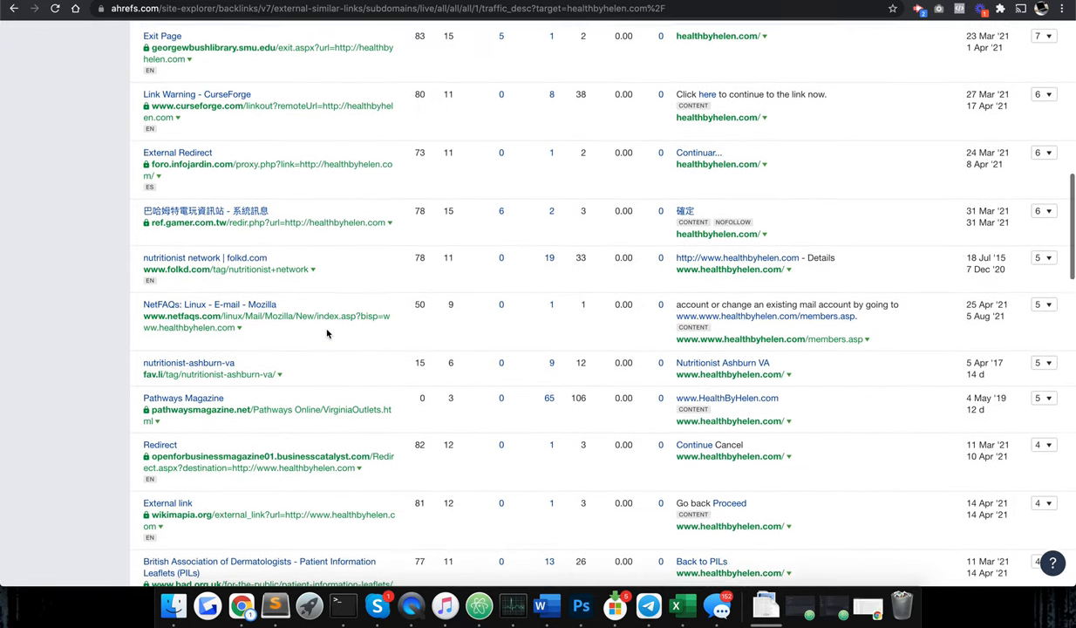
scroll(down, 3)
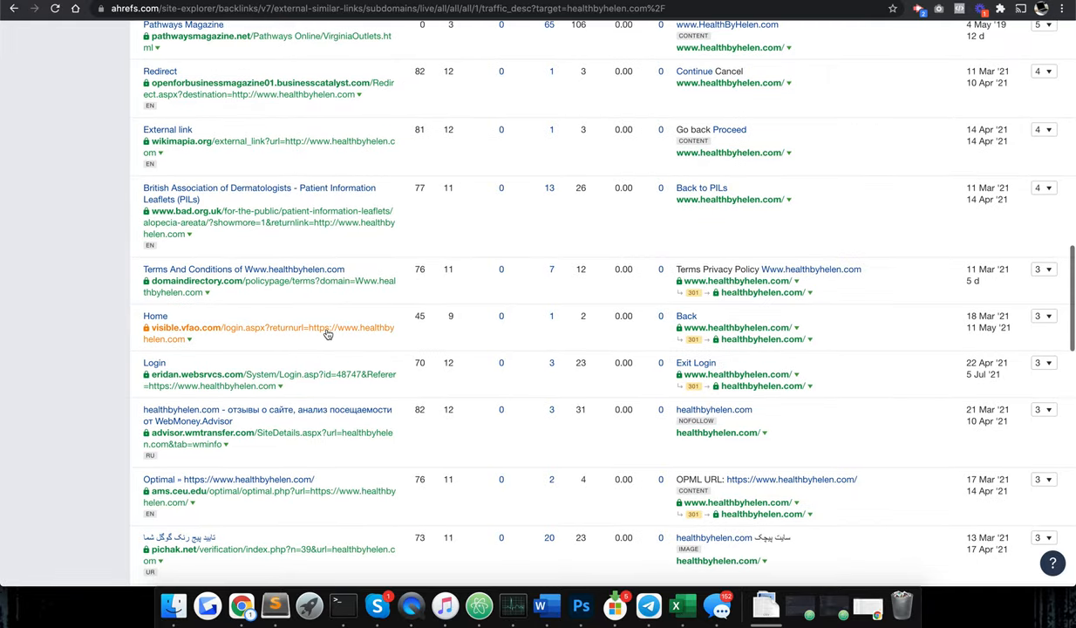
scroll(down, 3)
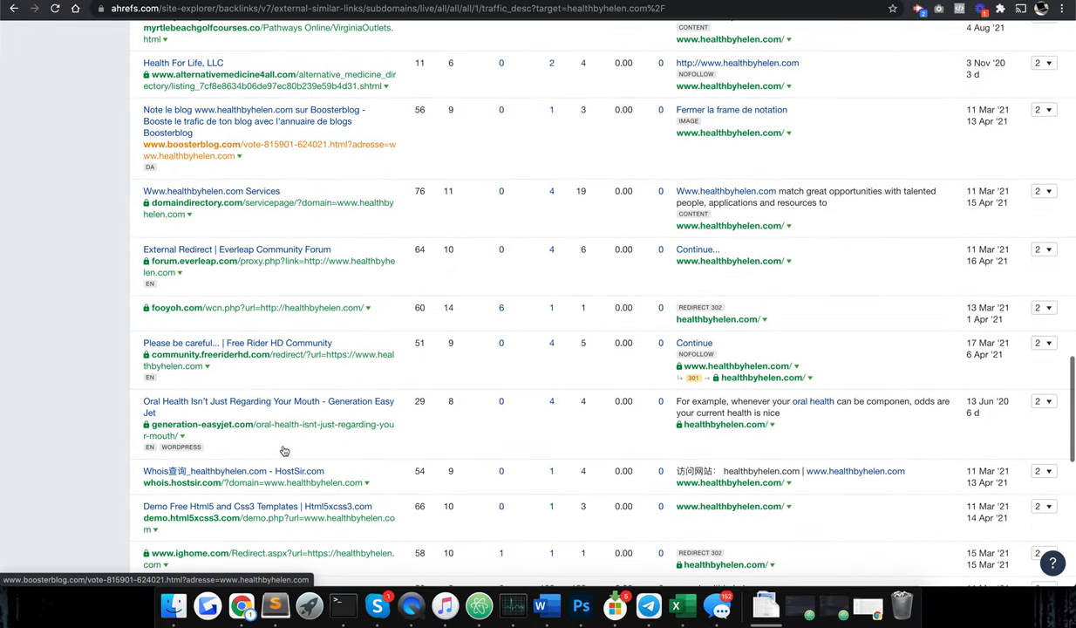
scroll(down, 3)
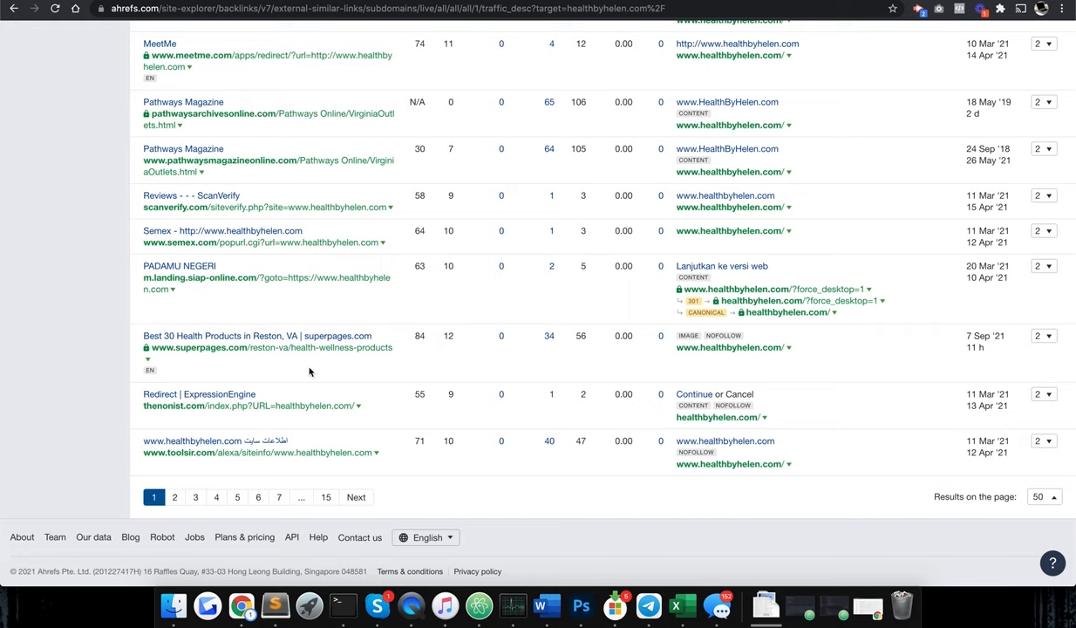
scroll(up, 3)
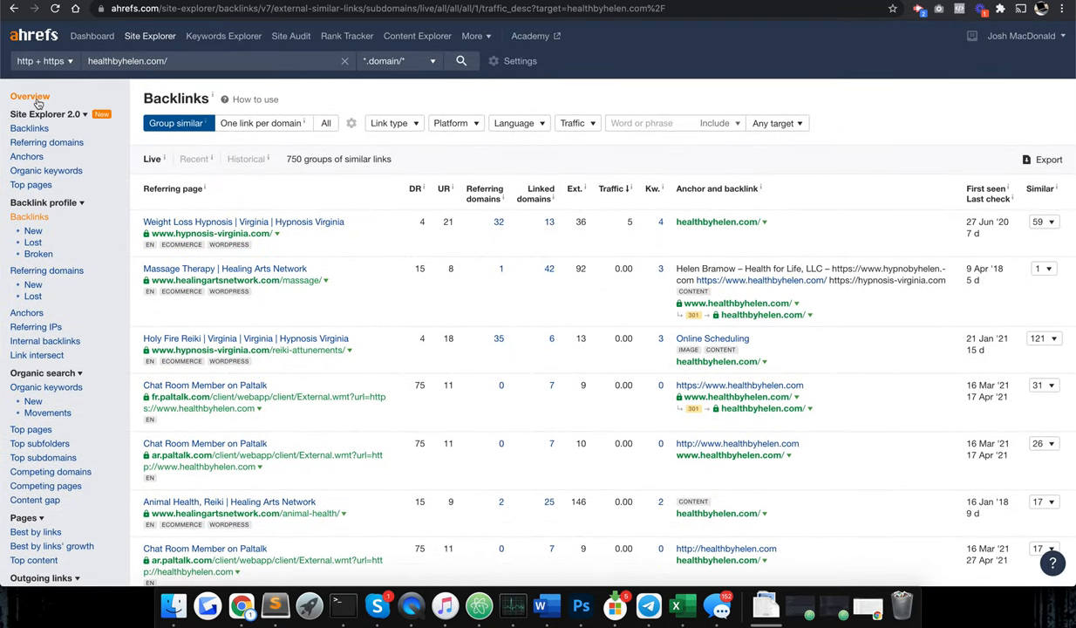
click(30, 95)
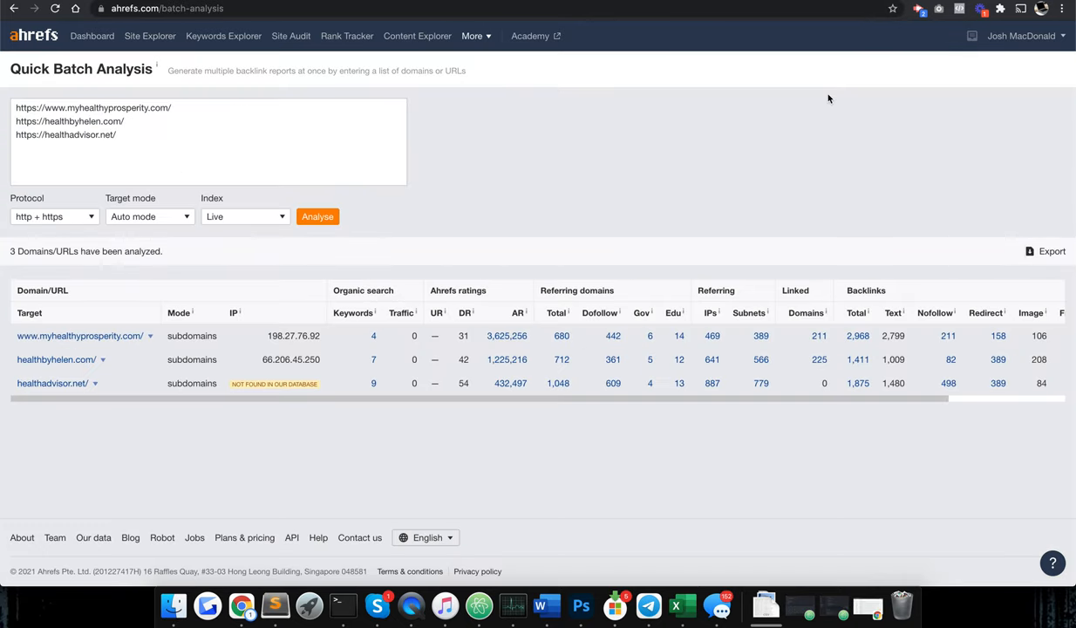
mouse_move(652, 213)
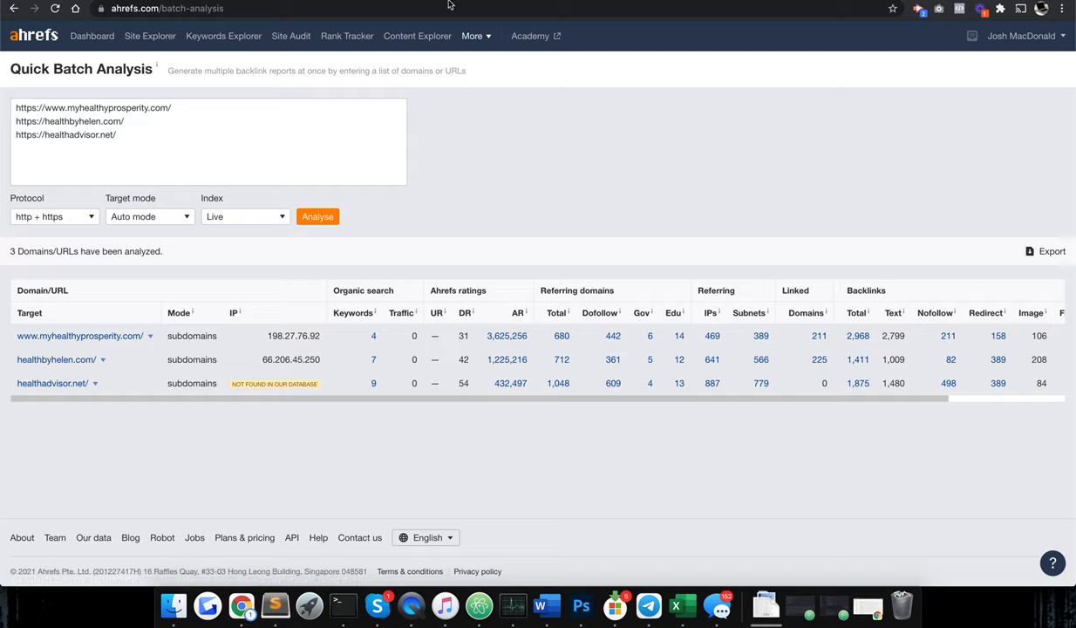
Step: Load the healthbyhelen.com Site Explorer overview from the Quick Batch Analysis results
click(56, 359)
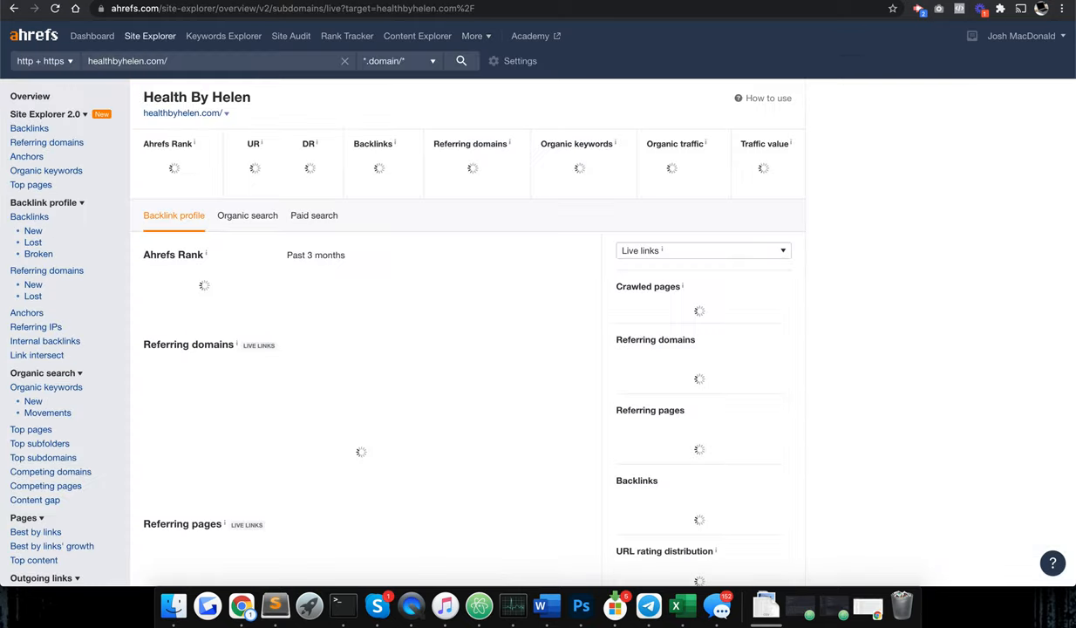